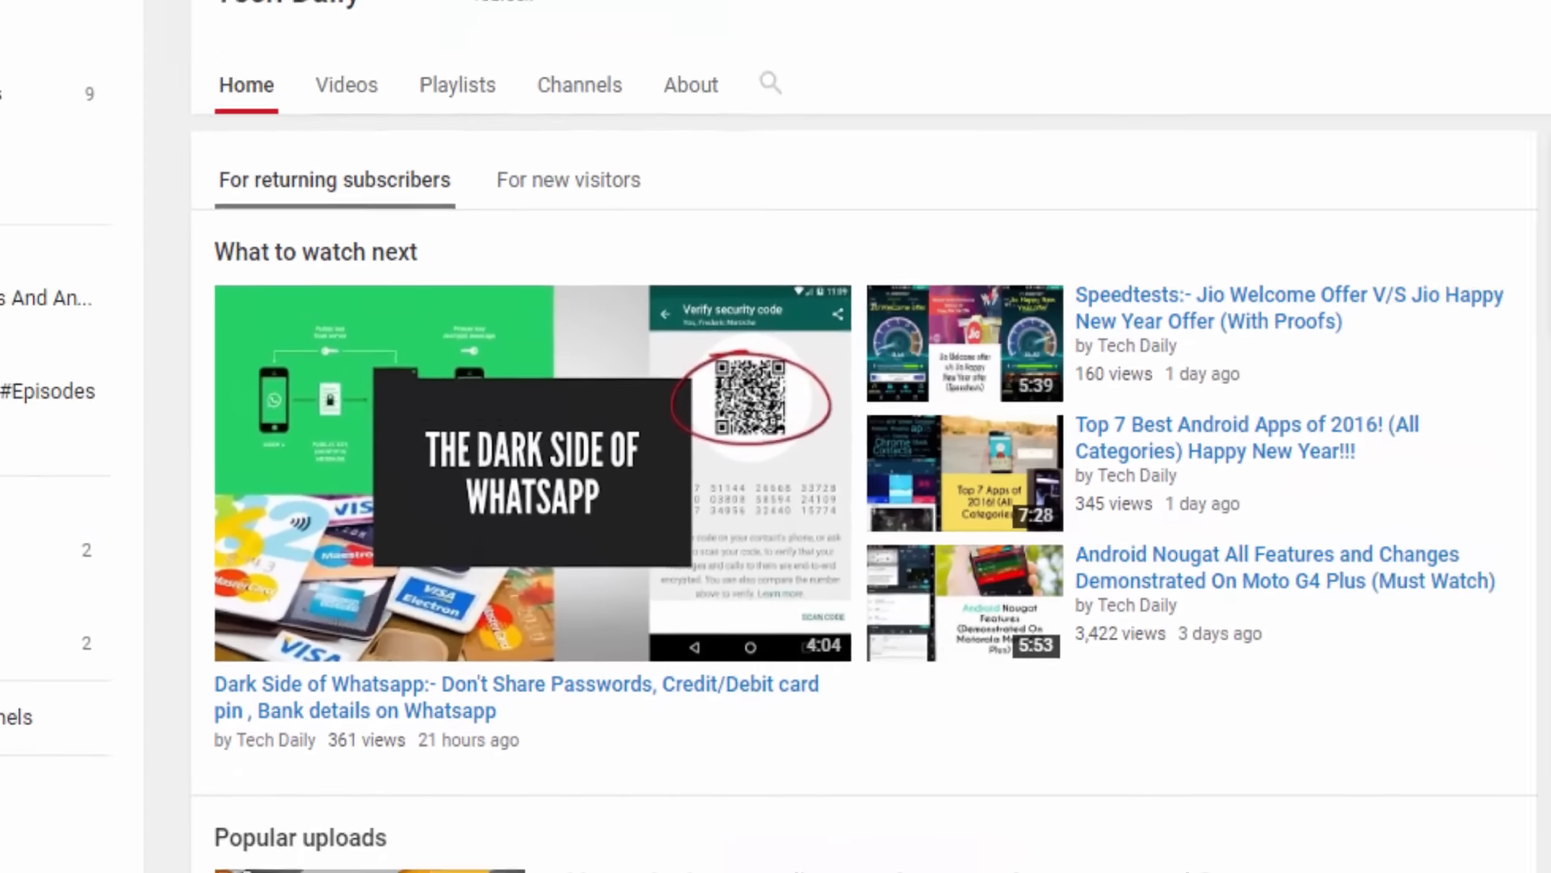
Launch WhatsApp and enter Tommy's chat showing the sent 12-second voice message.
{"action": "left_click", "coordinate": [527, 471]}
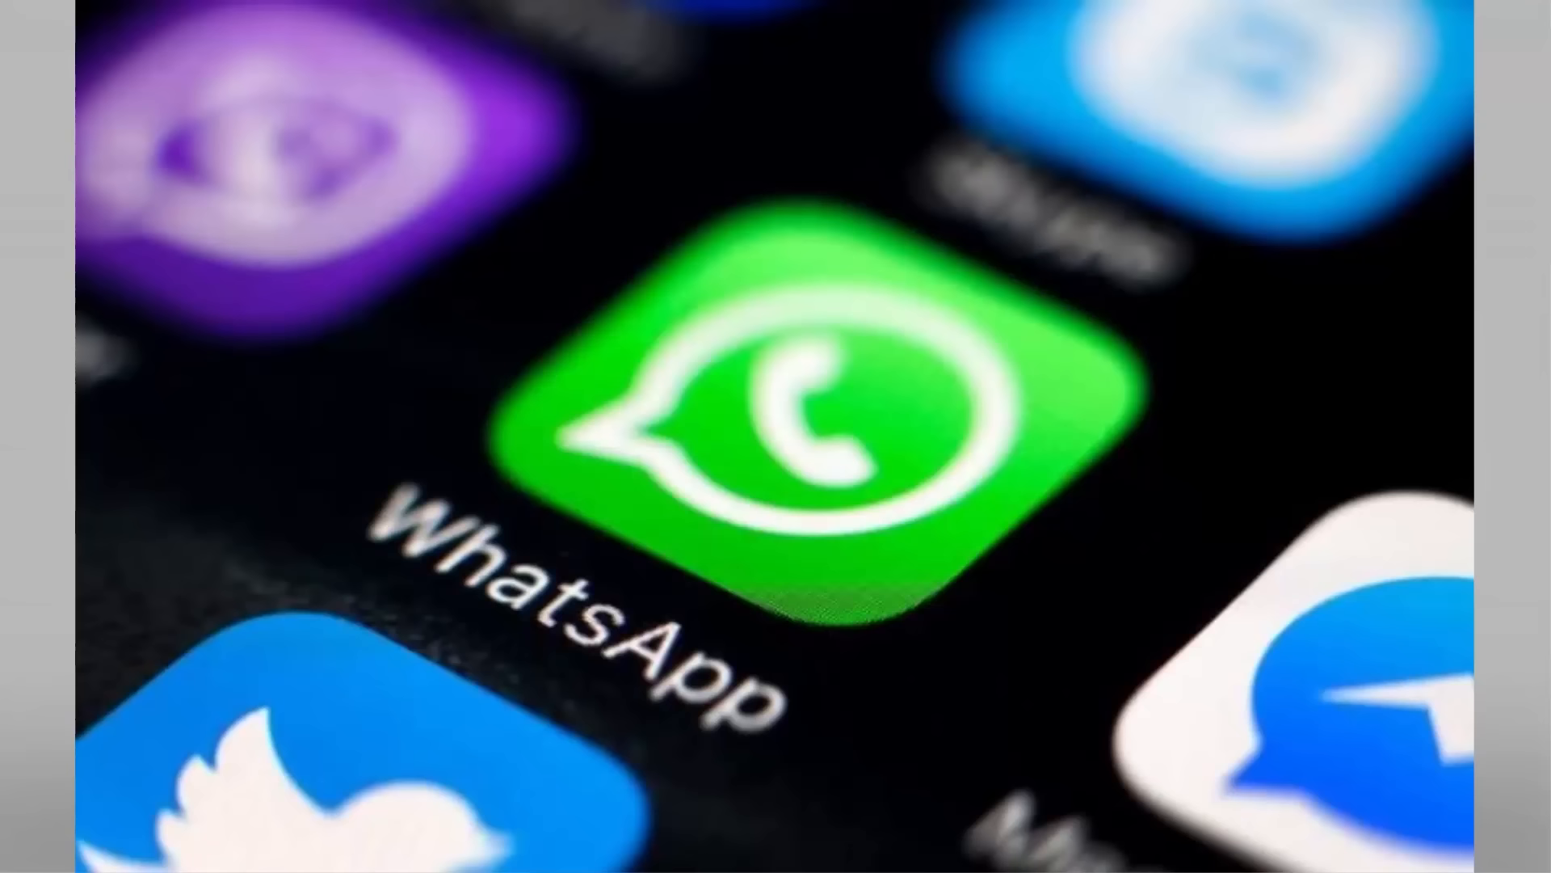
{"action": "left_click", "coordinate": [812, 425]}
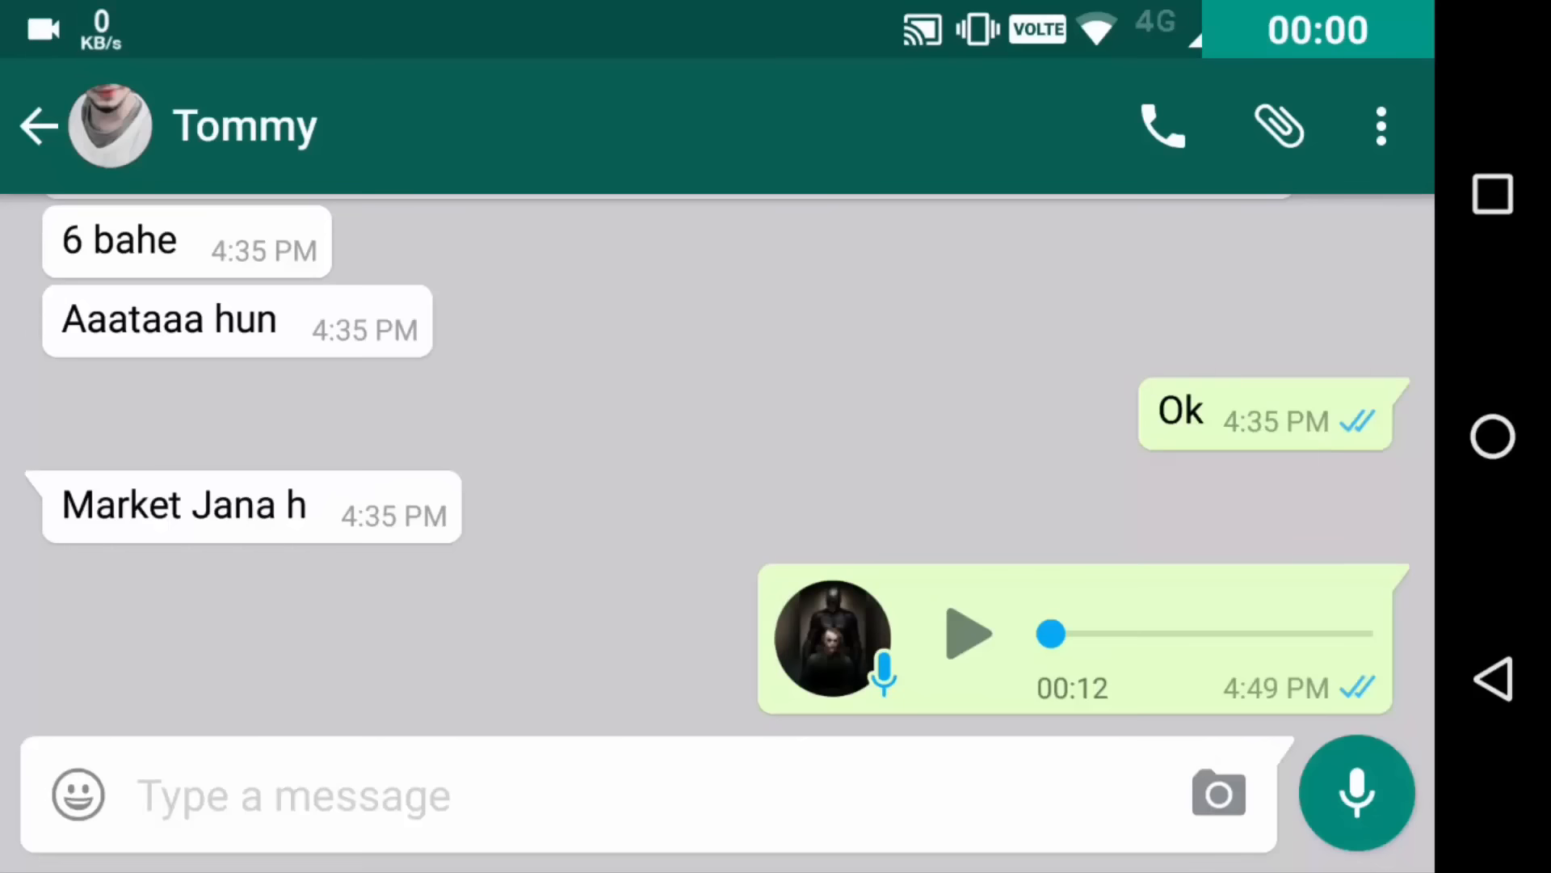
Attach the recent 3:32 video from the Download folder via the gallery's Videos view.
{"action": "left_click", "coordinate": [291, 818]}
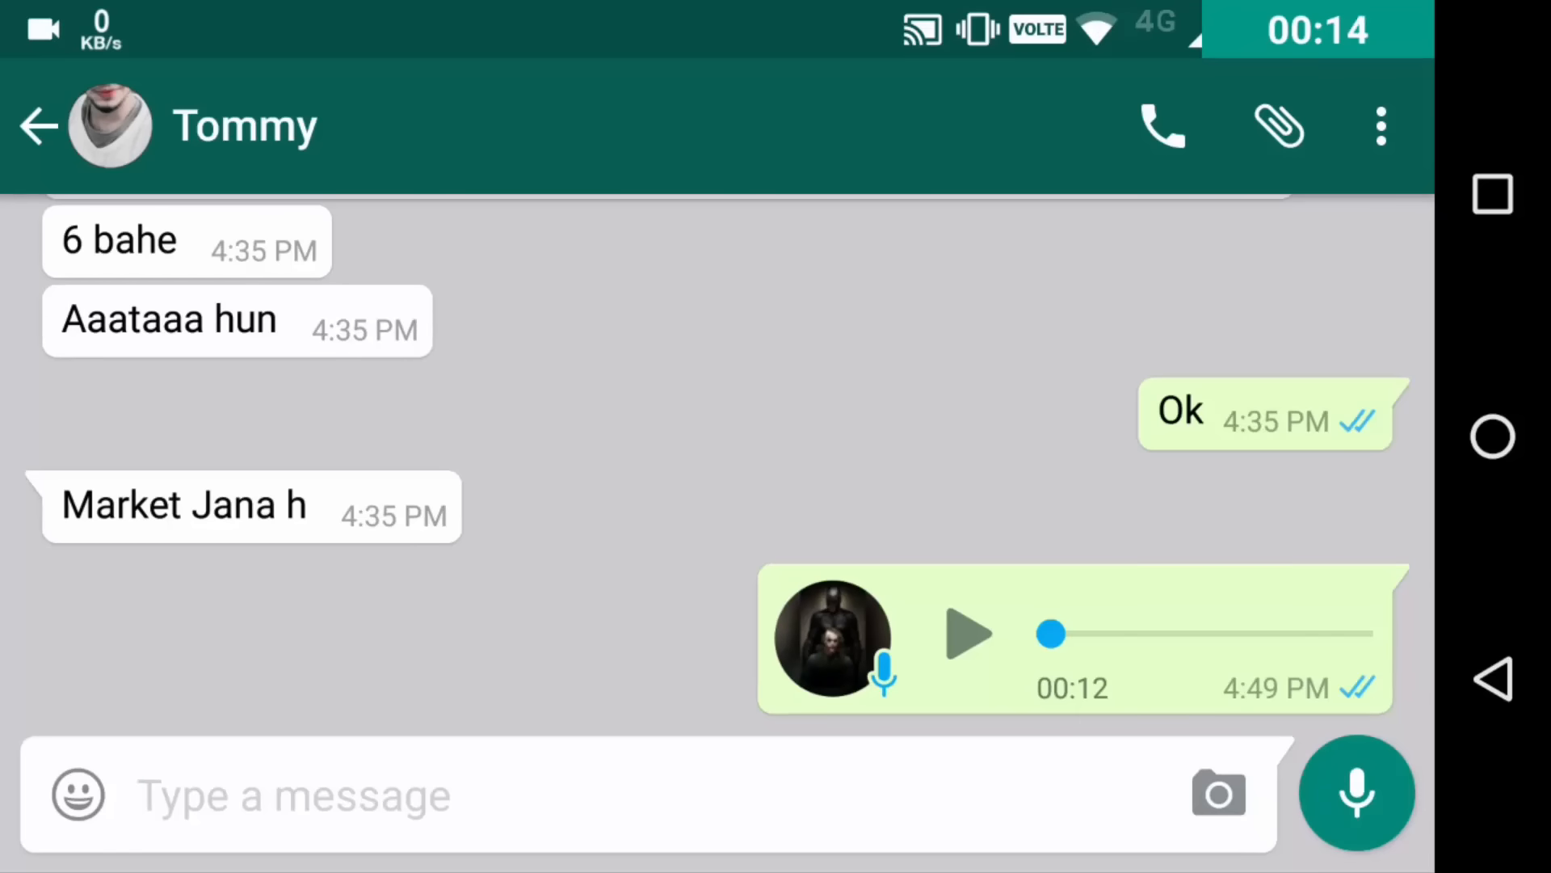
{"action": "left_click", "coordinate": [1281, 126]}
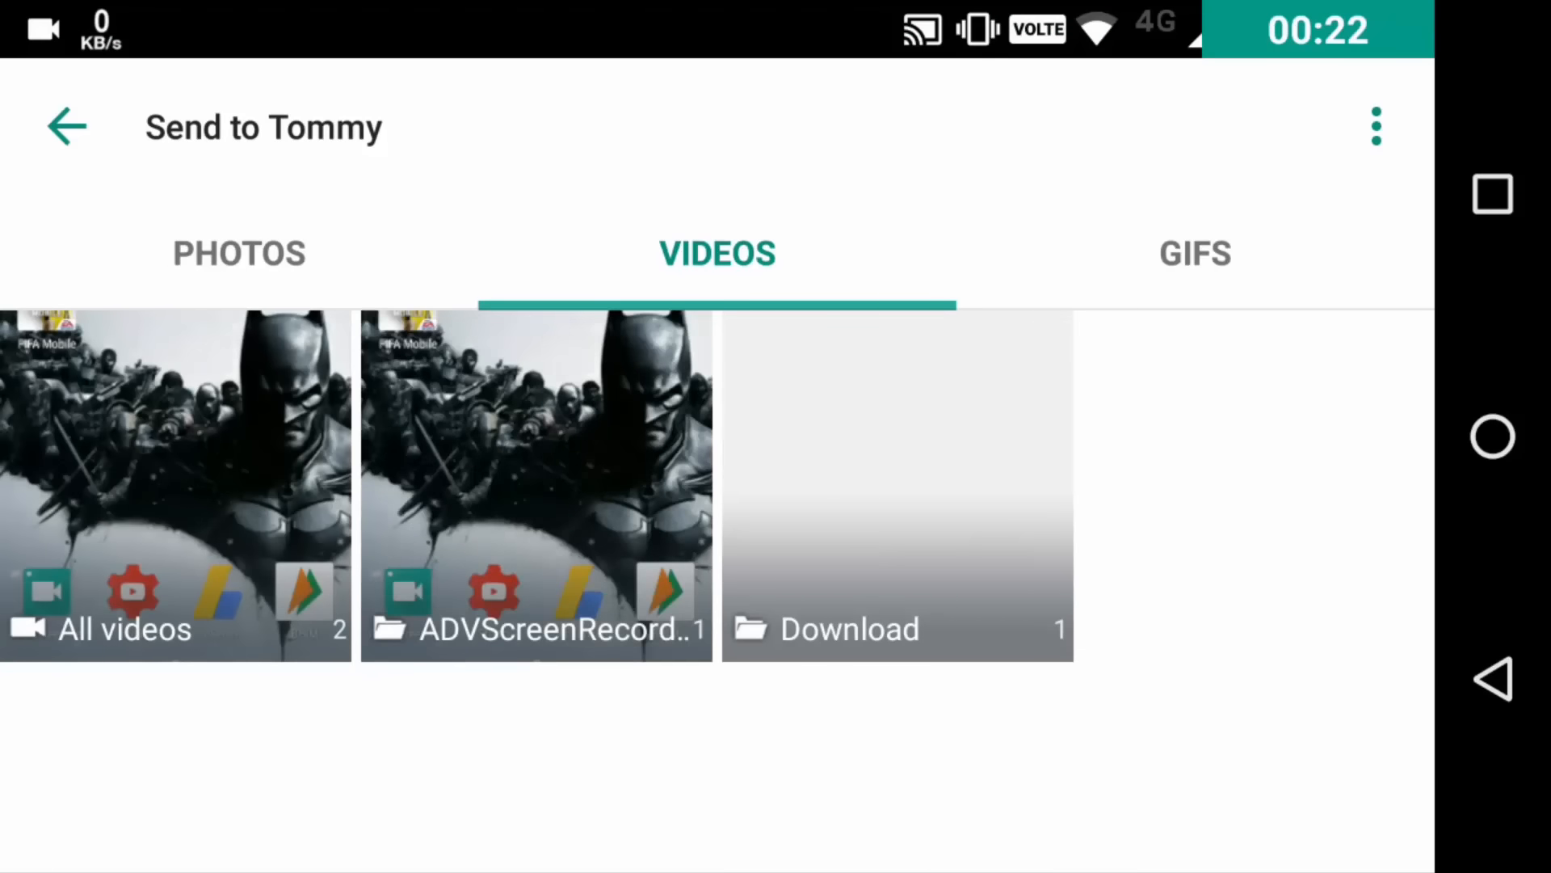
{"action": "left_click", "coordinate": [895, 485]}
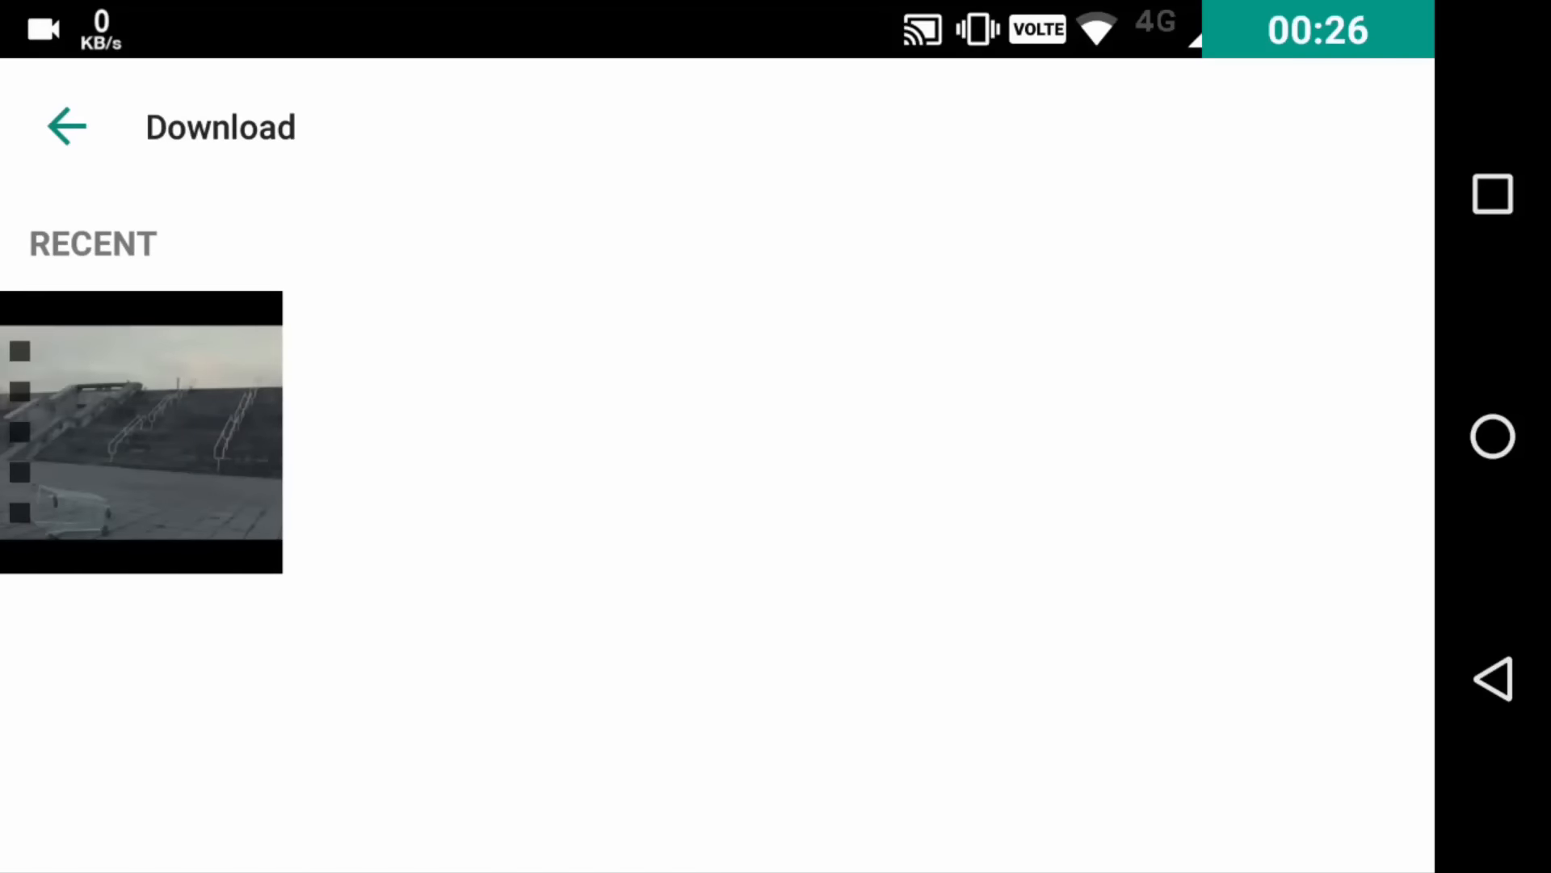
{"action": "left_click", "coordinate": [142, 439]}
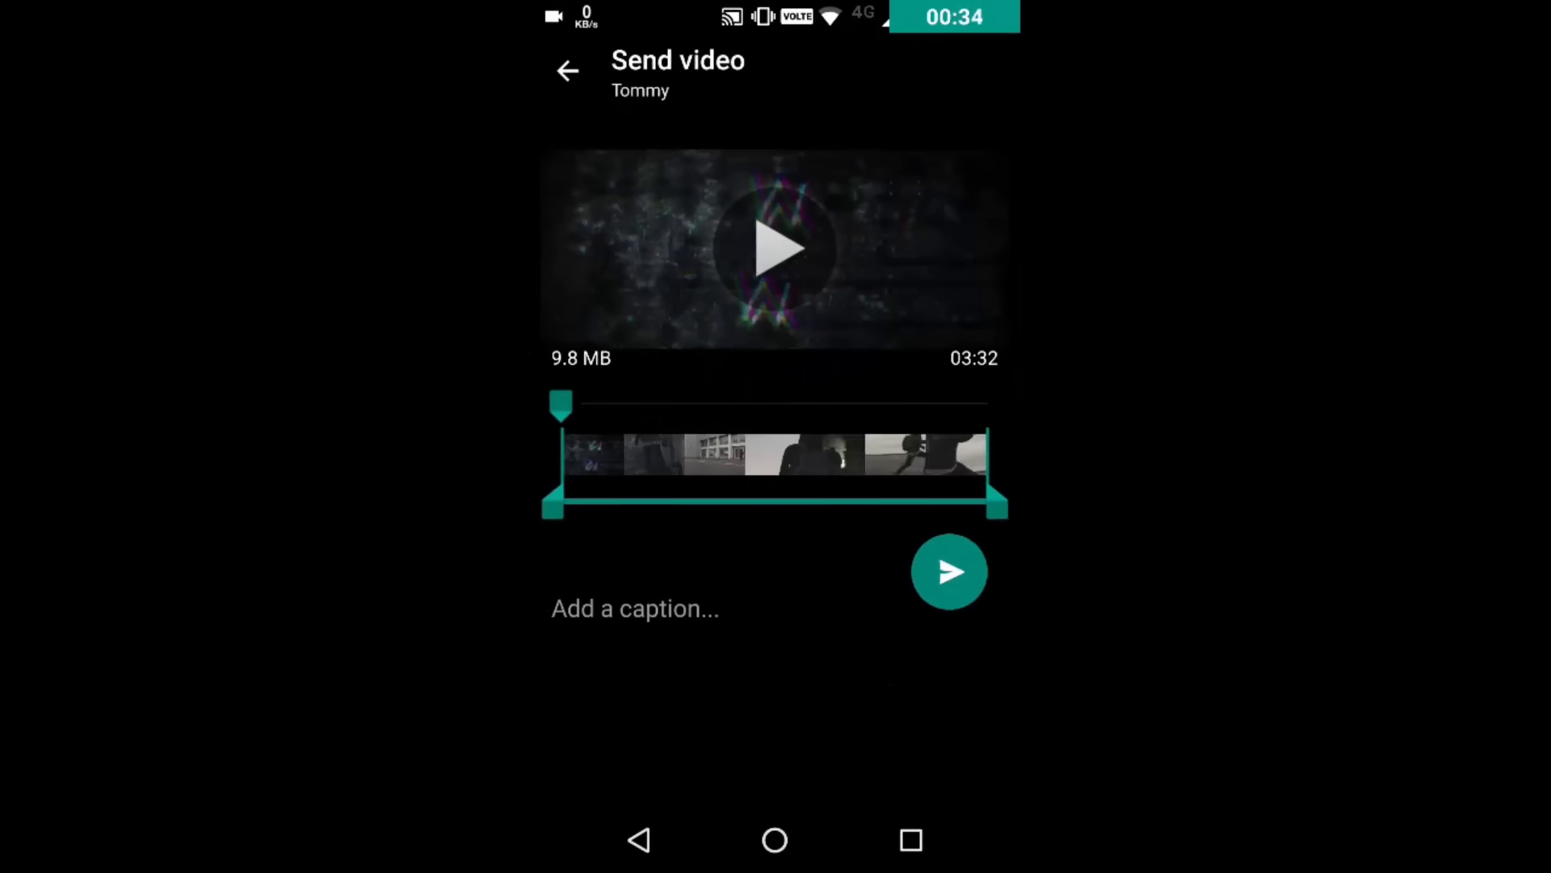
Trim the clip to about six seconds, toggle it to GIF and send it to Tommy.
{"action": "left_click_drag", "start_coordinate": [562, 465], "coordinate": [699, 465]}
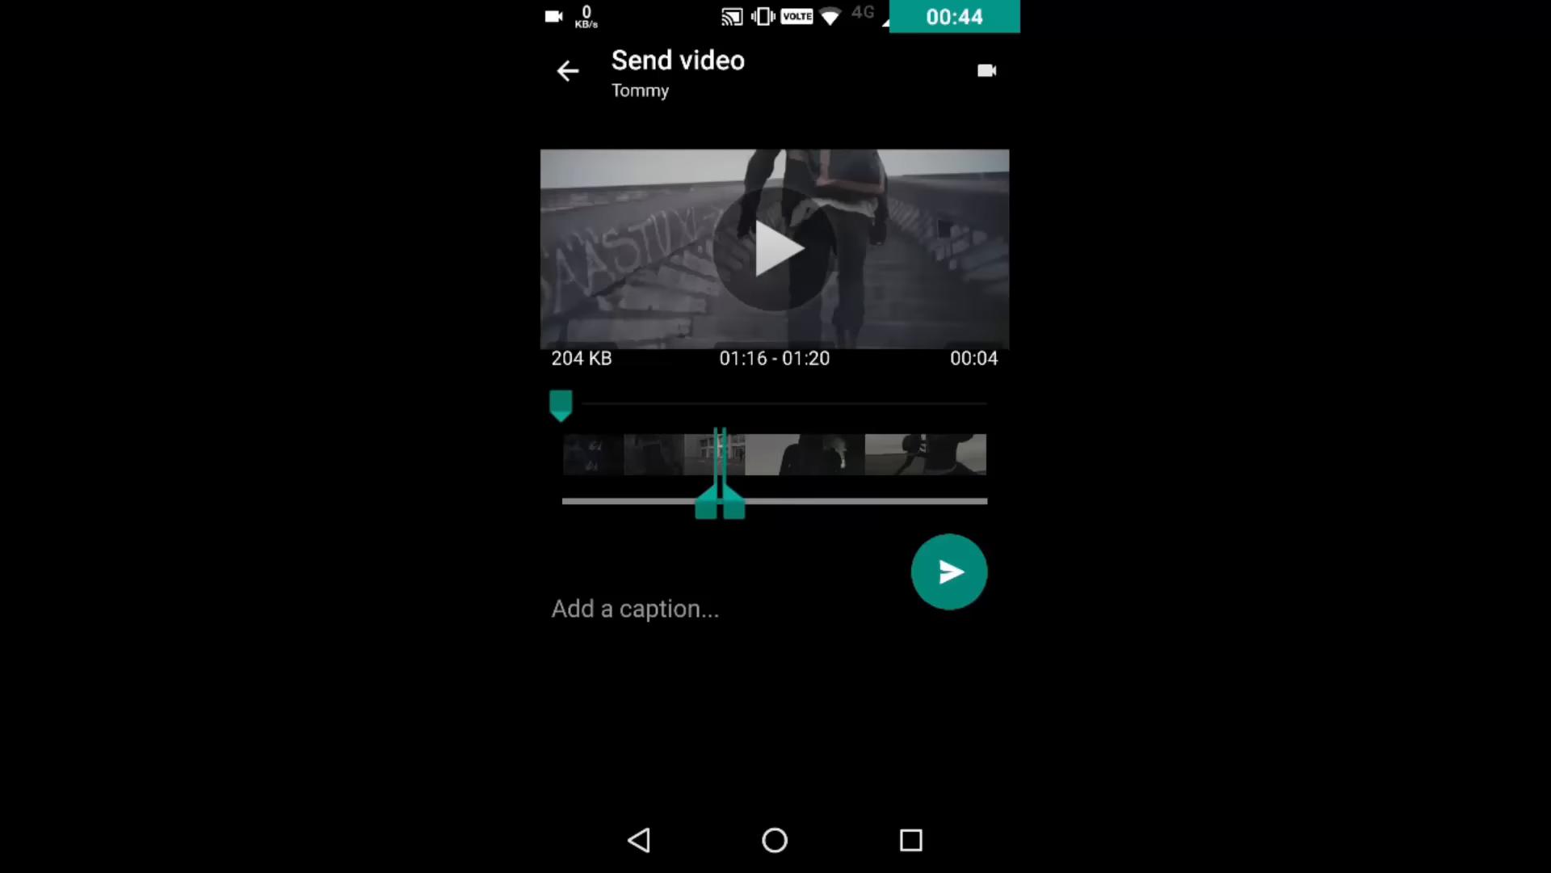
{"action": "left_click_drag", "start_coordinate": [725, 503], "coordinate": [746, 502]}
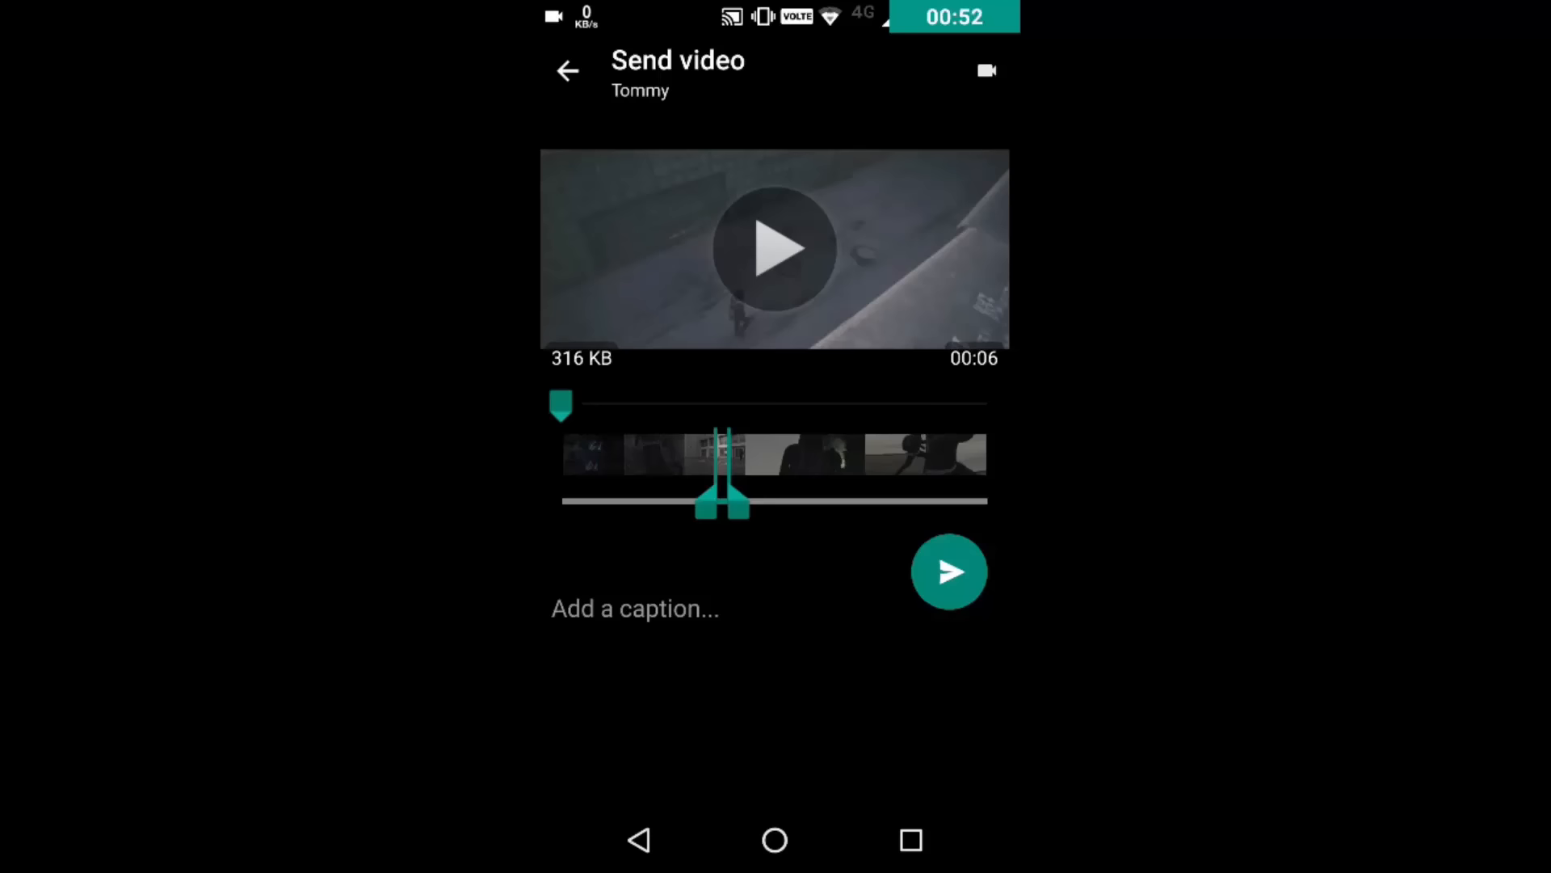
{"action": "left_click", "coordinate": [774, 249]}
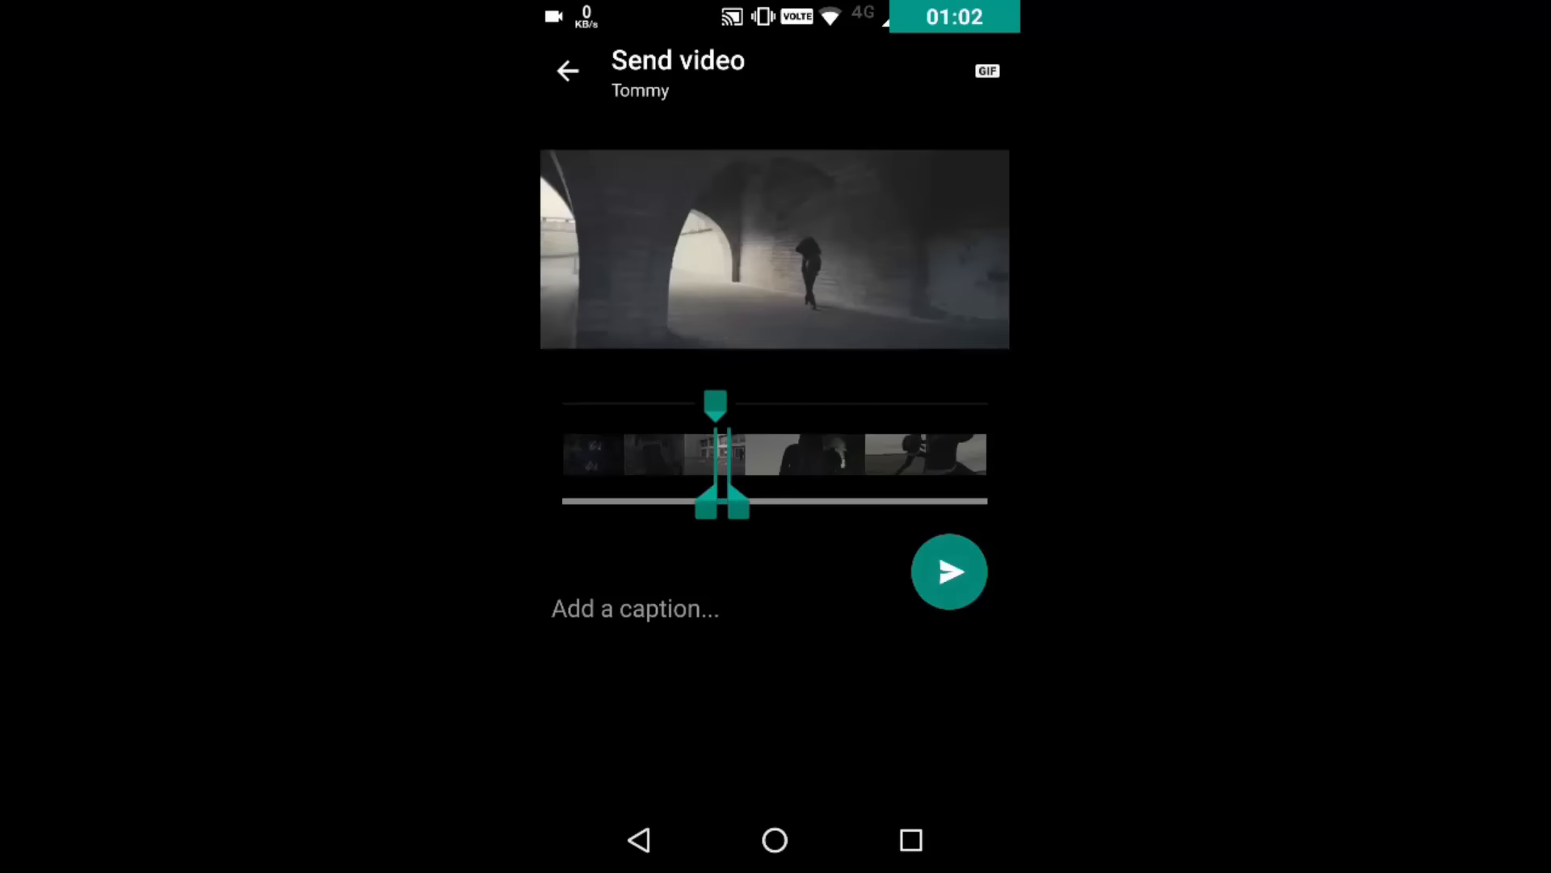
{"action": "left_click", "coordinate": [950, 572]}
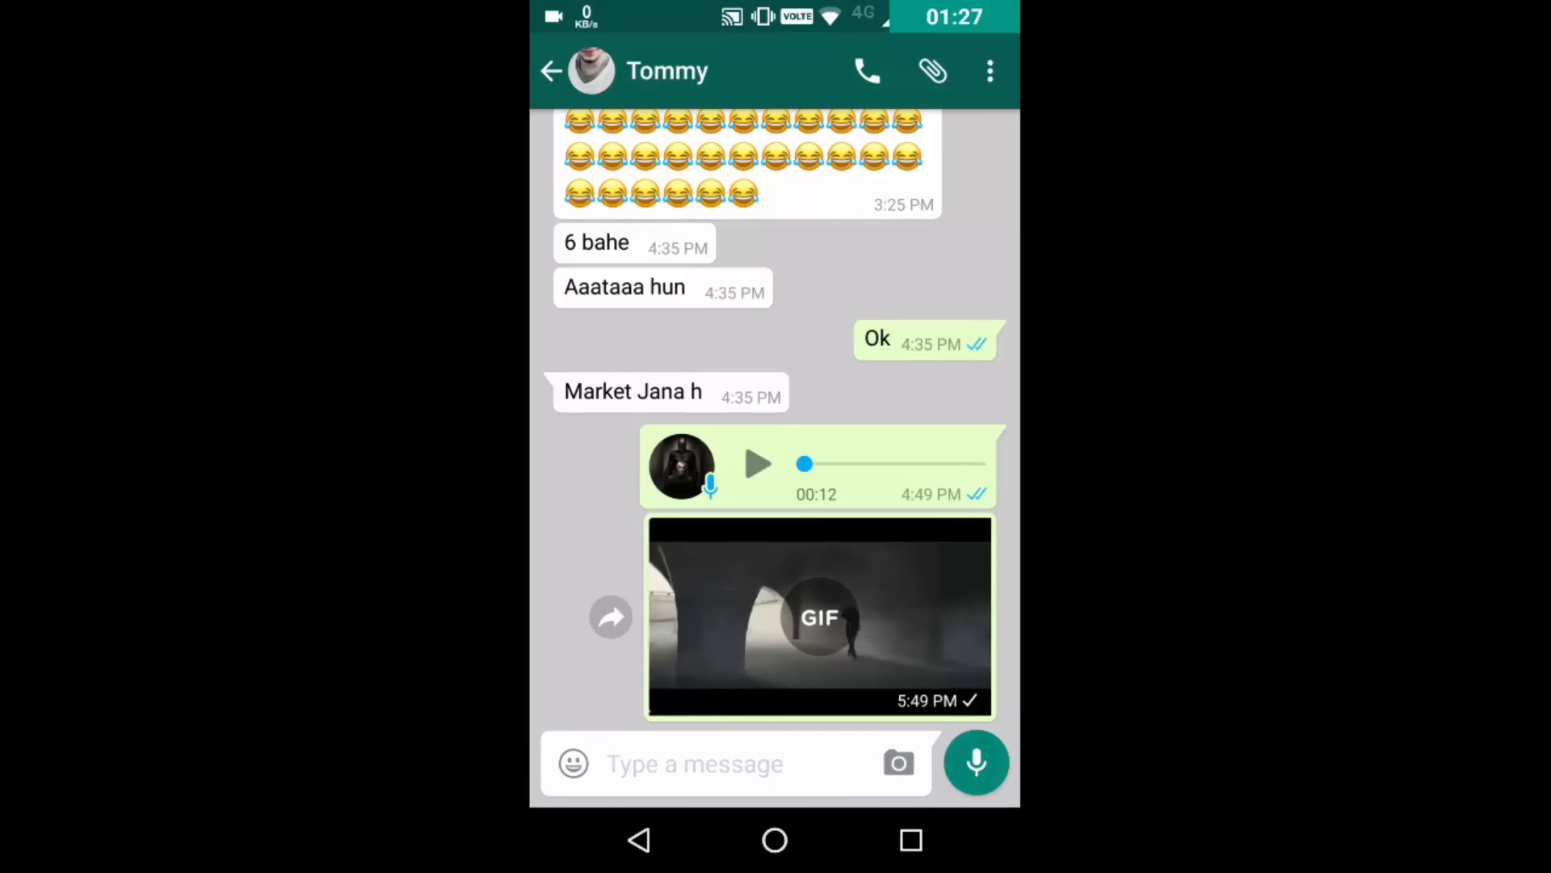
Bring up the empty full-screen message field with the keyboard ready for typing.
{"action": "left_click", "coordinate": [818, 617]}
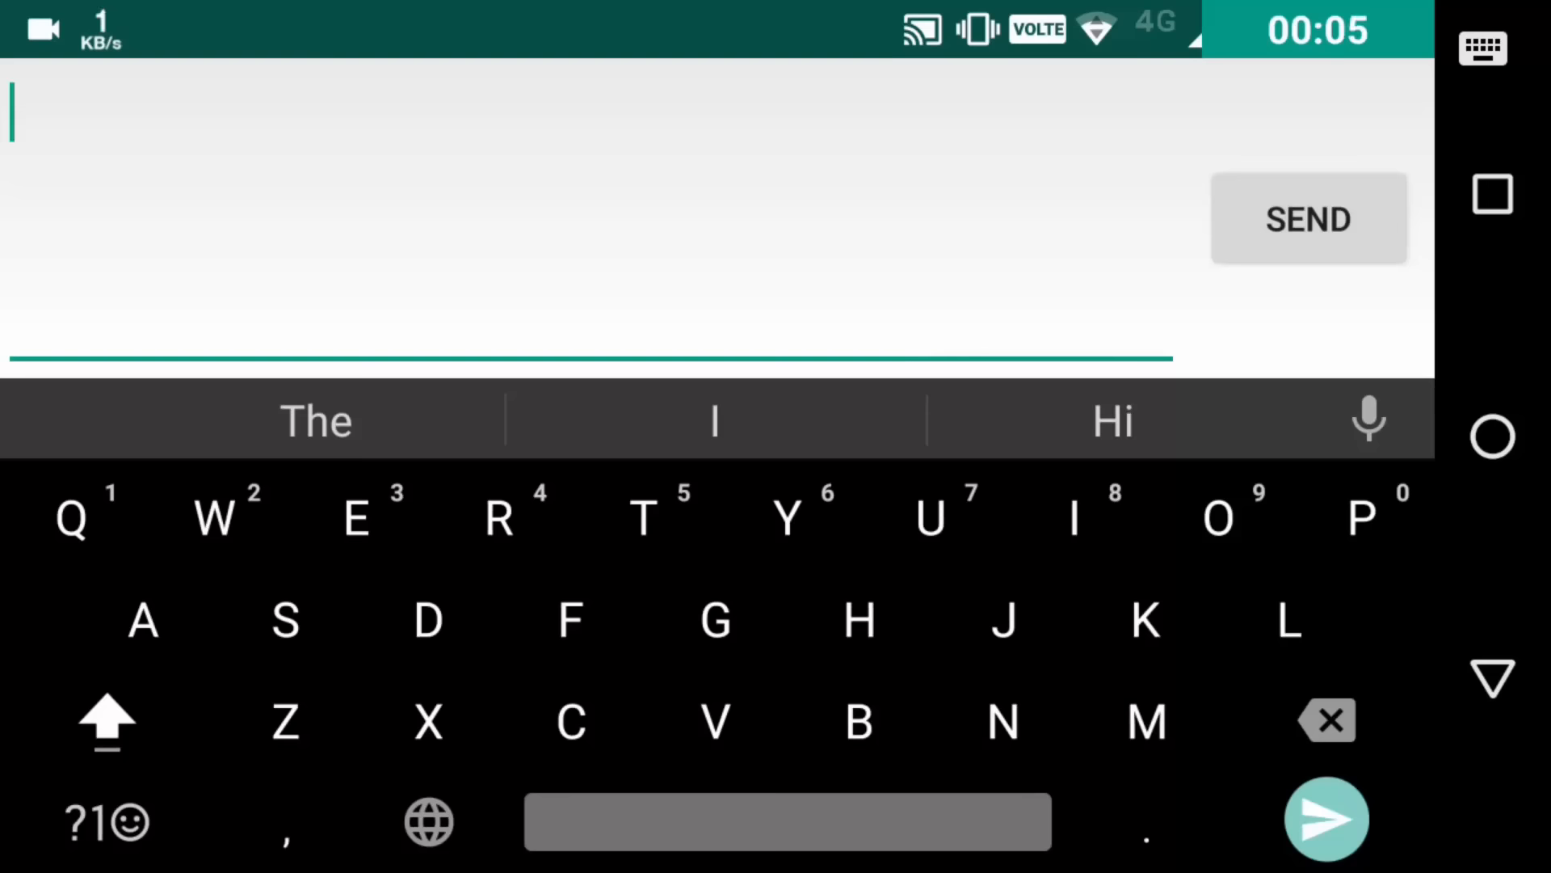
Send *Hey* so it appears bold, then start another message.
{"action": "left_click", "coordinate": [105, 821]}
{"action": "type", "text": "*Hey"}
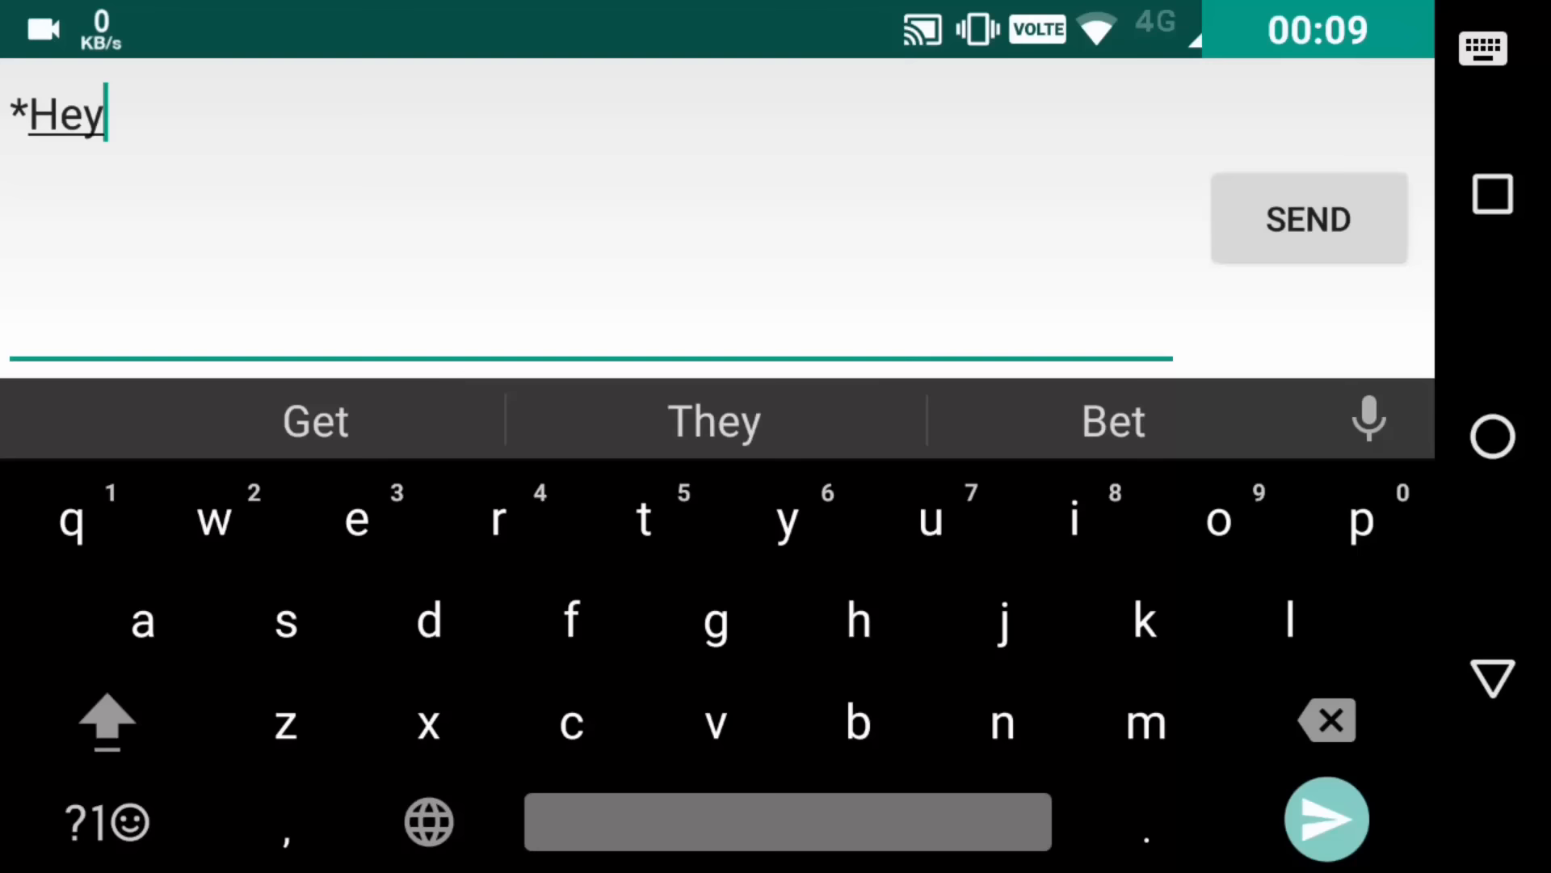
{"action": "left_click", "coordinate": [110, 837]}
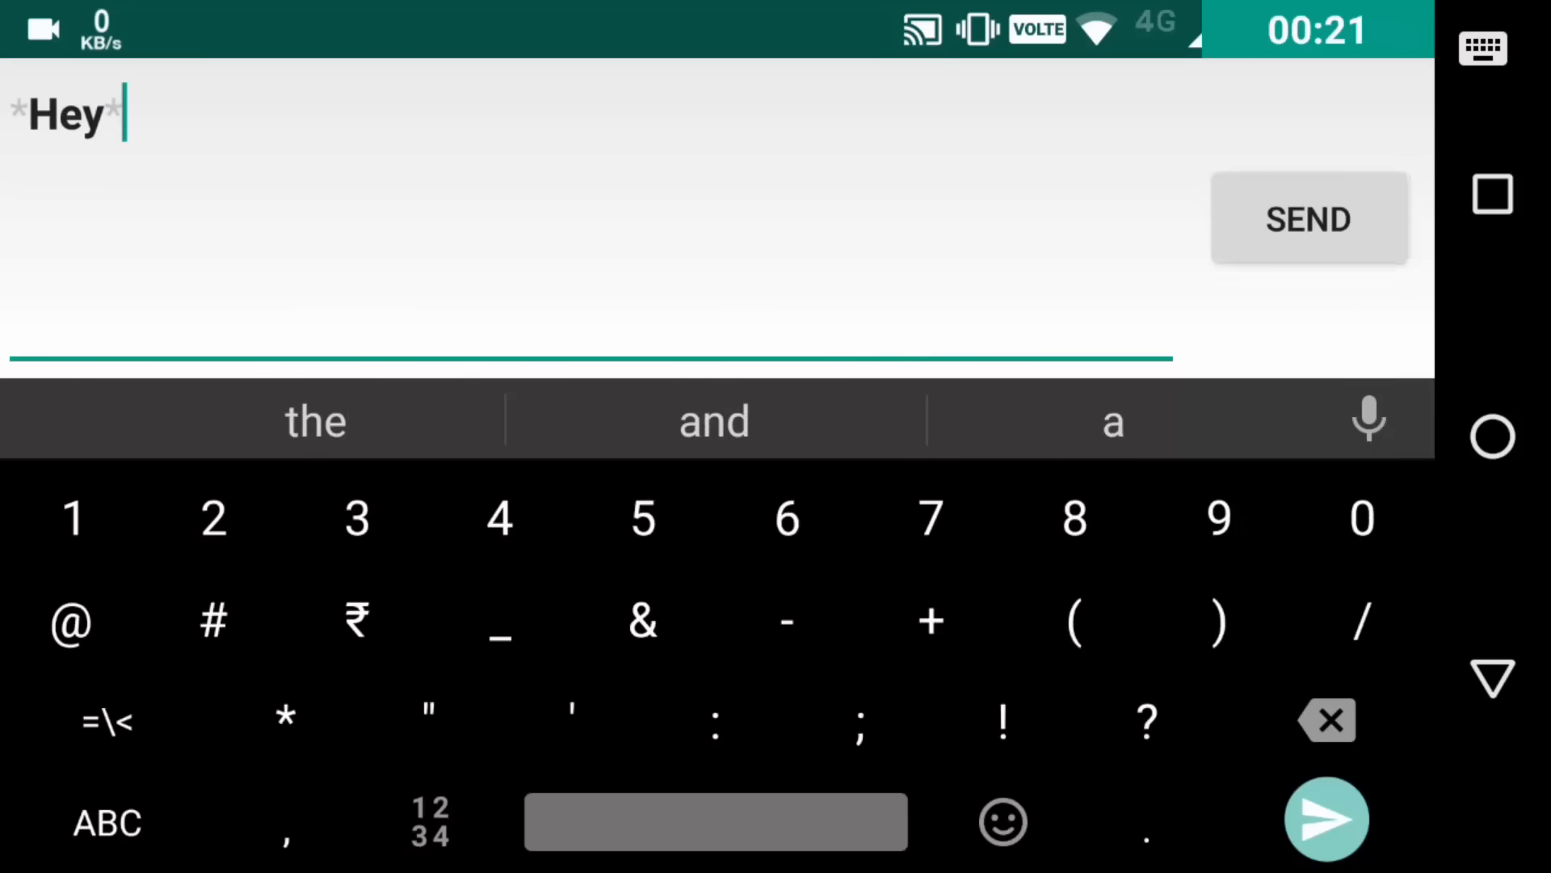
{"action": "left_click", "coordinate": [1309, 218]}
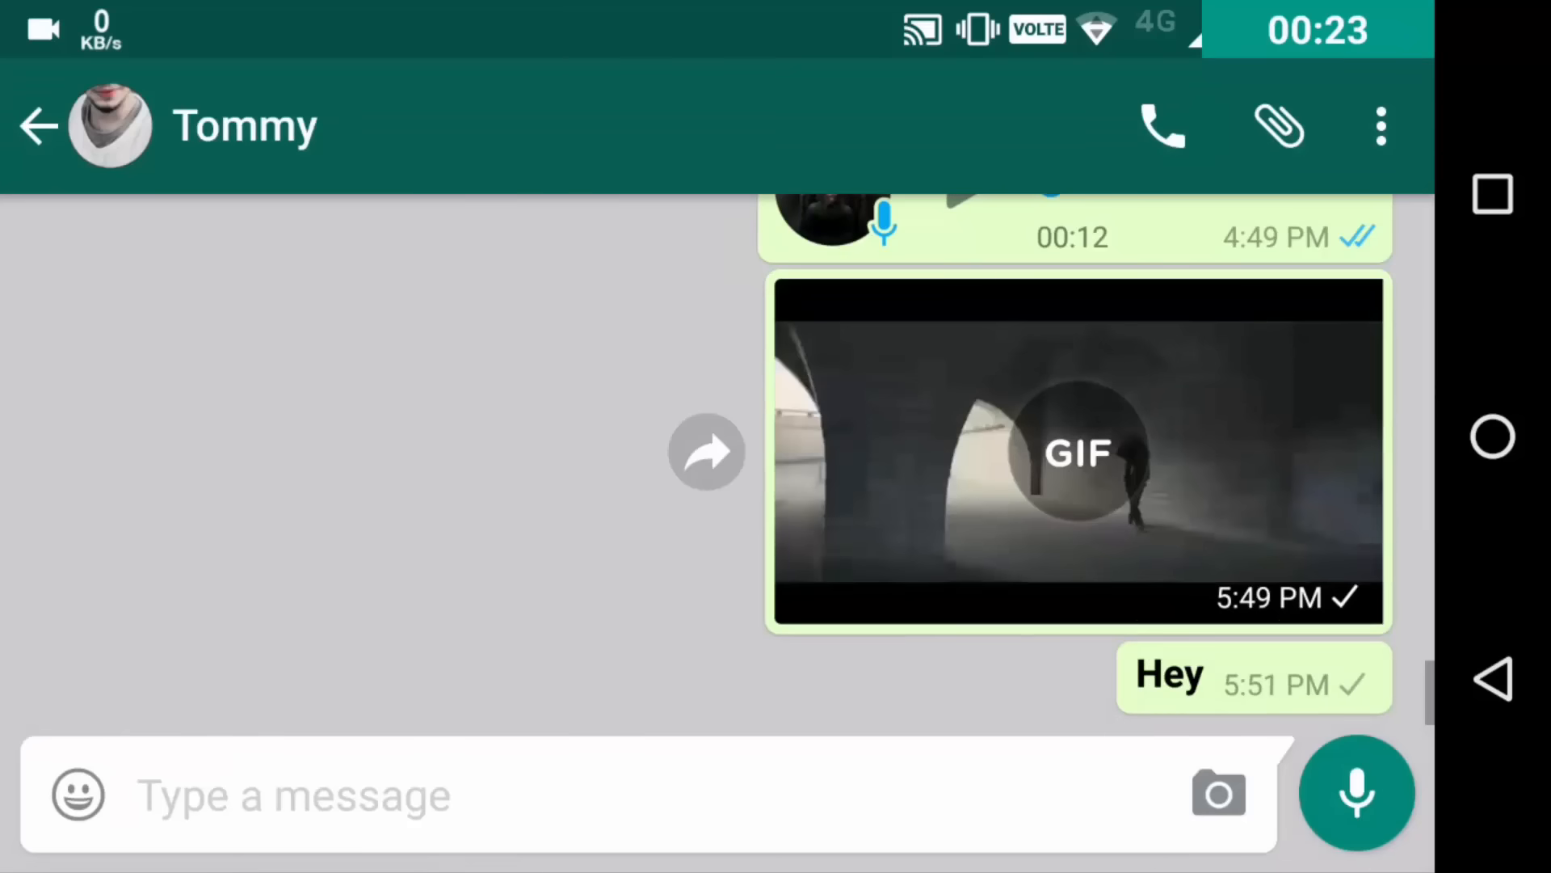
{"action": "left_click", "coordinate": [297, 806]}
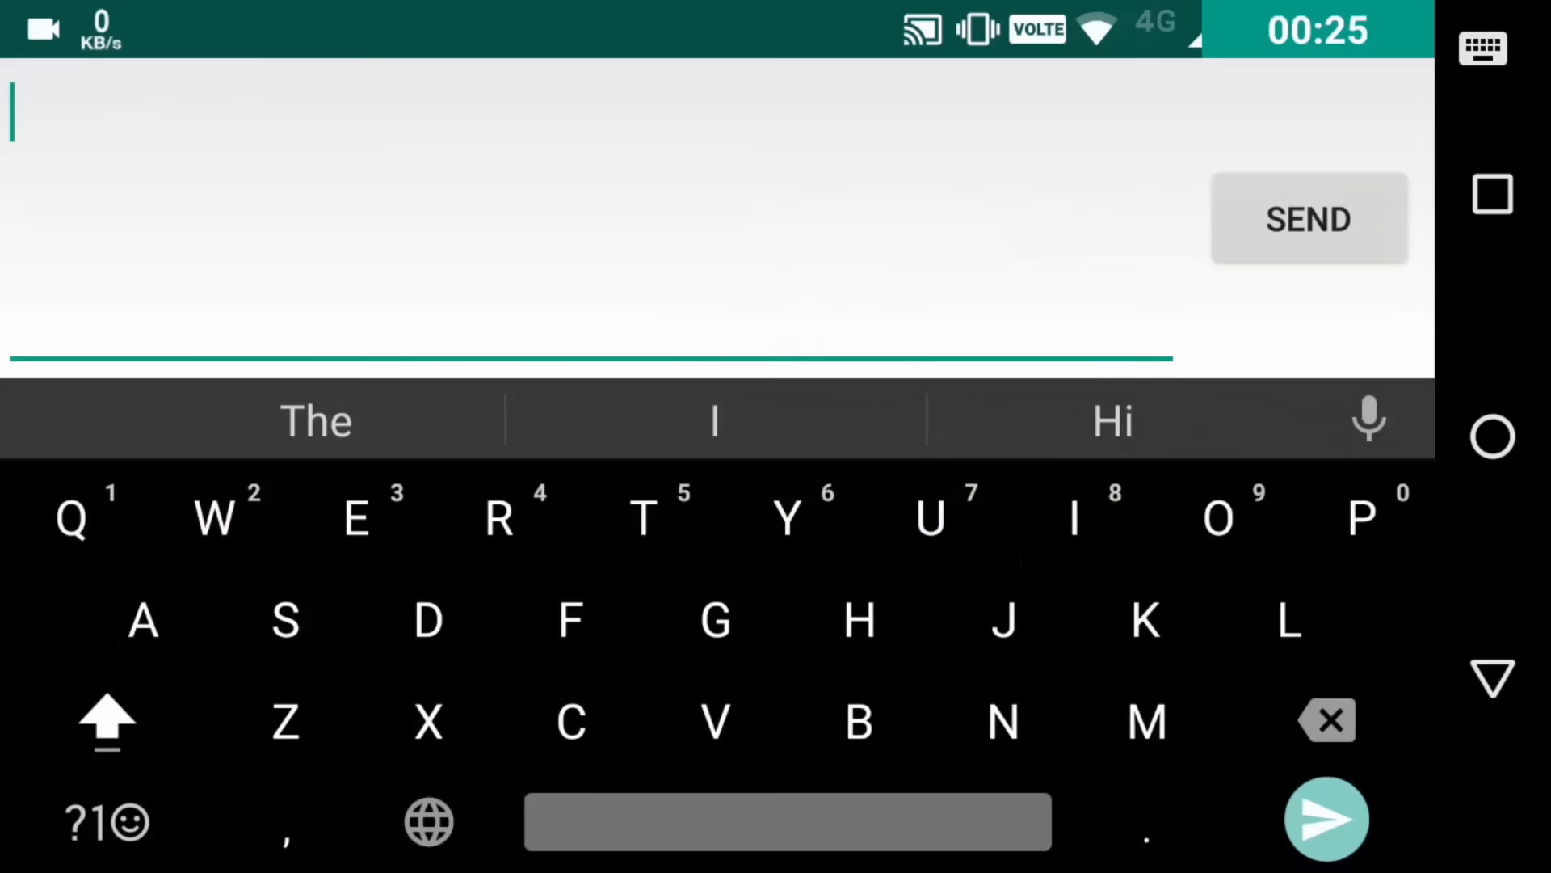
Draft _Hey_ to preview it italic, then erase it with backspace.
{"action": "left_click", "coordinate": [105, 837]}
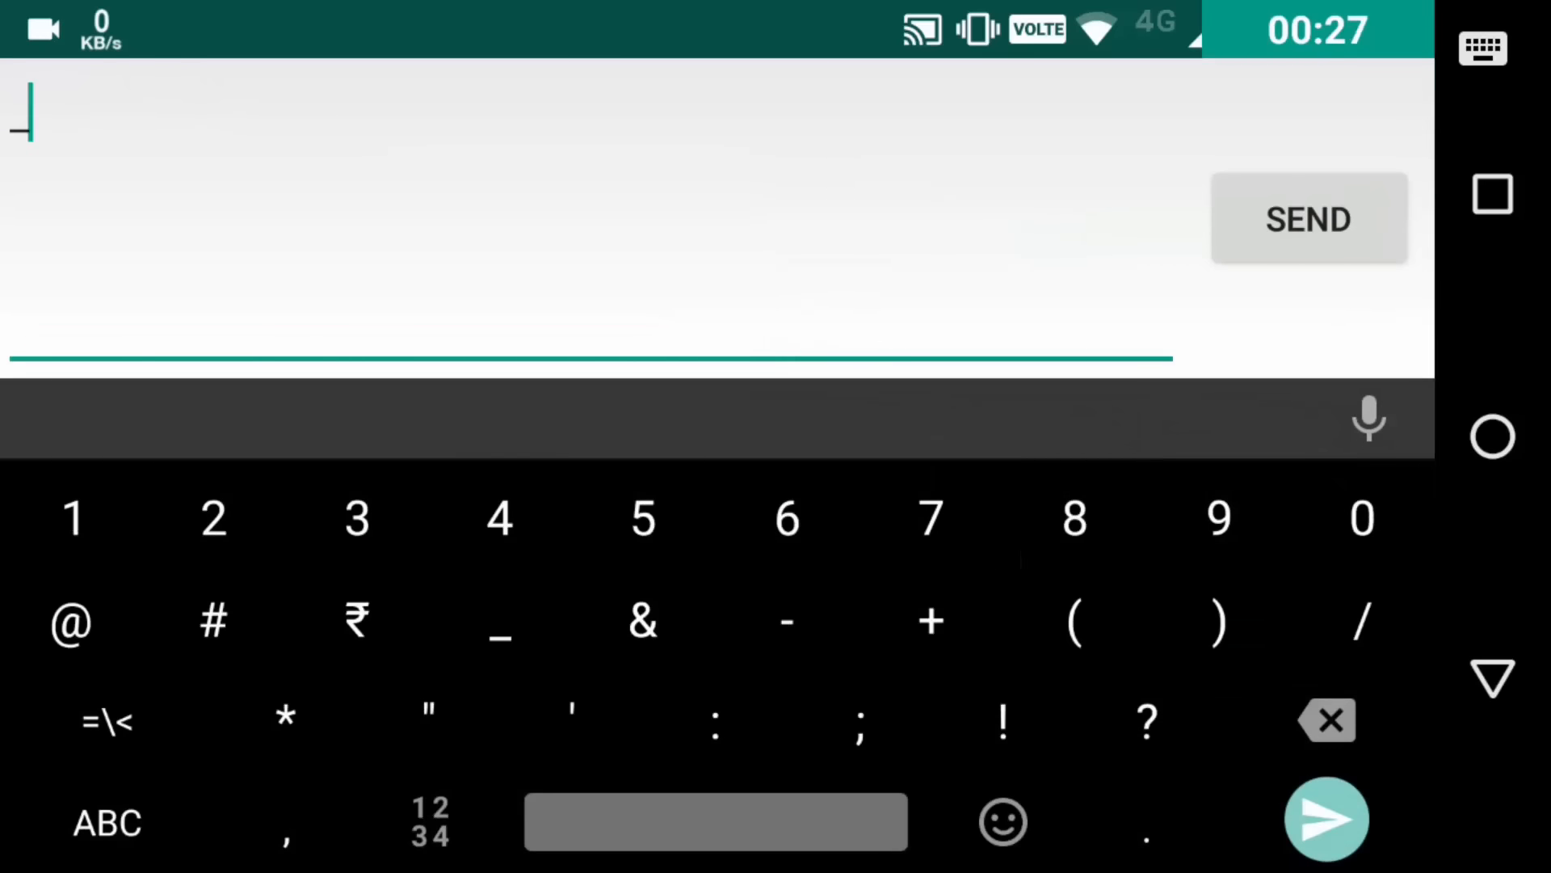
{"action": "type", "text": "Hey"}
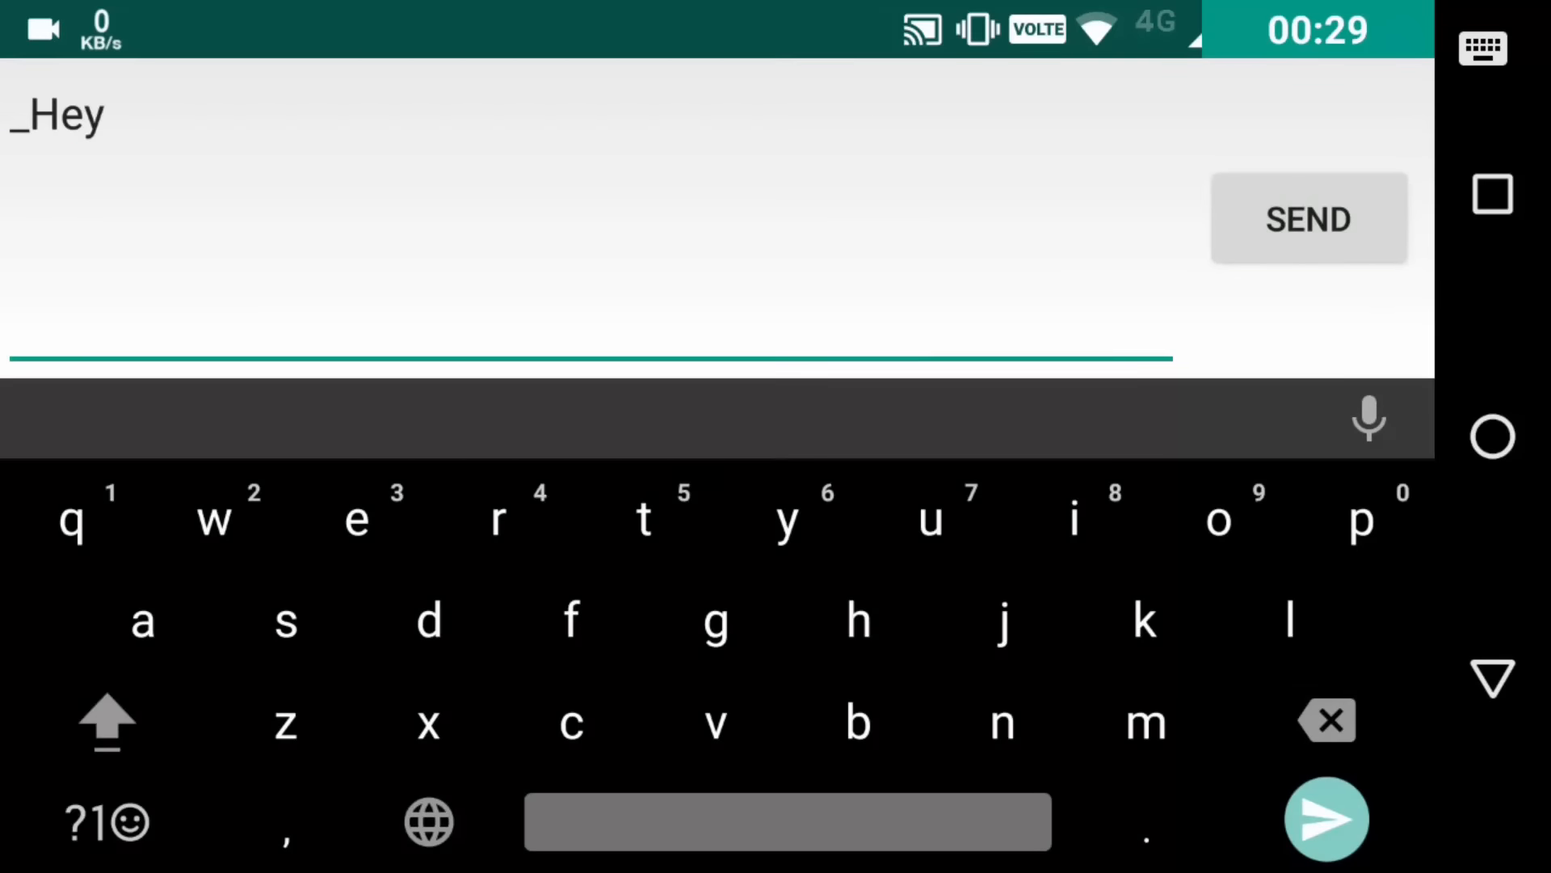
{"action": "left_click", "coordinate": [96, 837]}
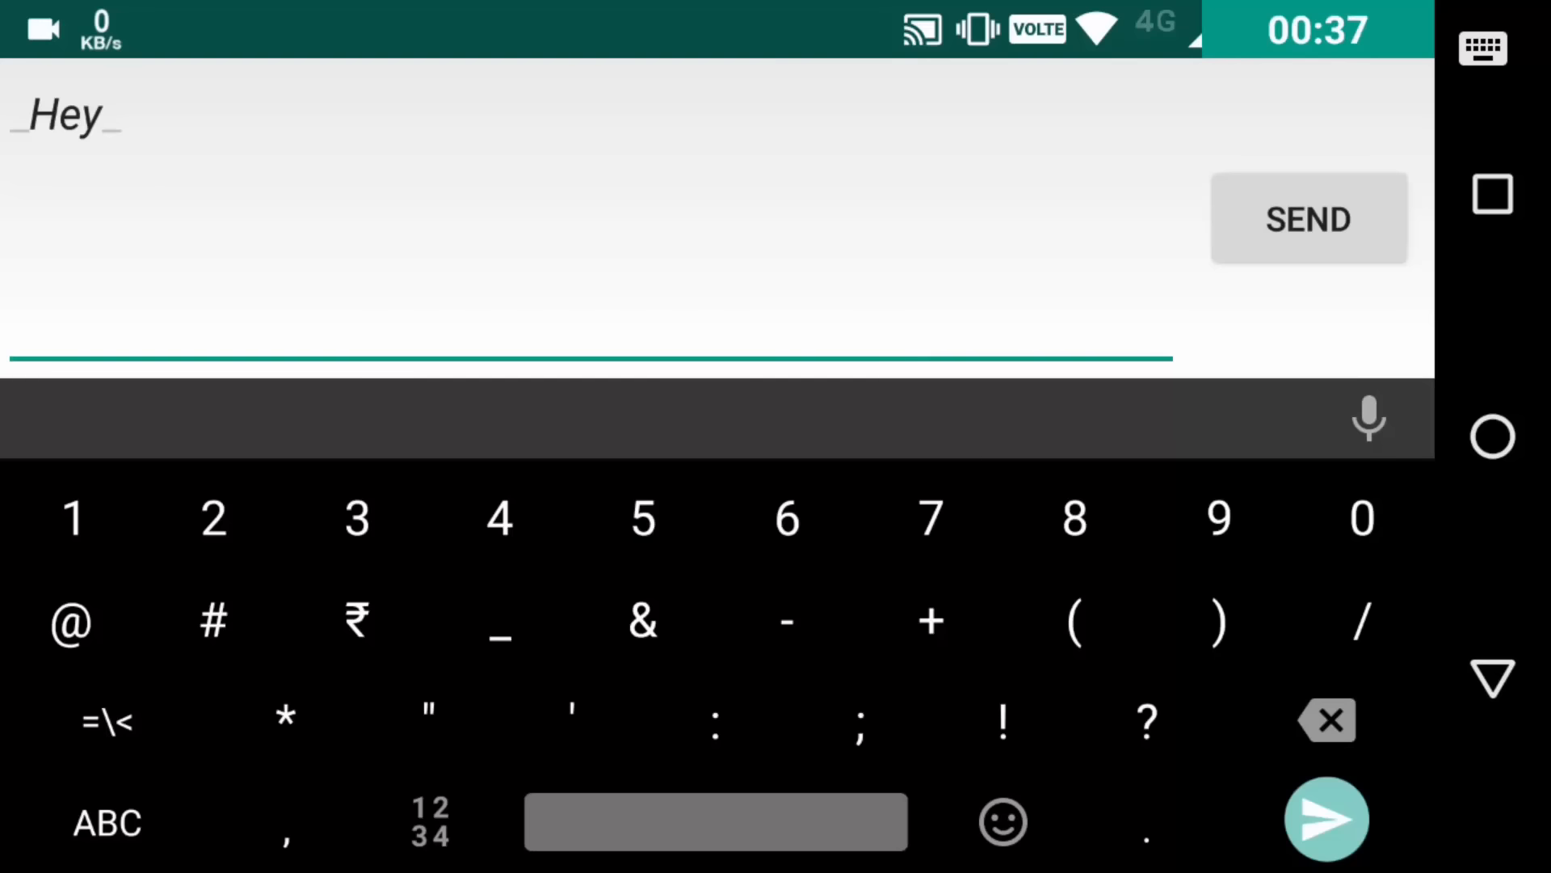
{"action": "left_click", "coordinate": [1328, 721]}
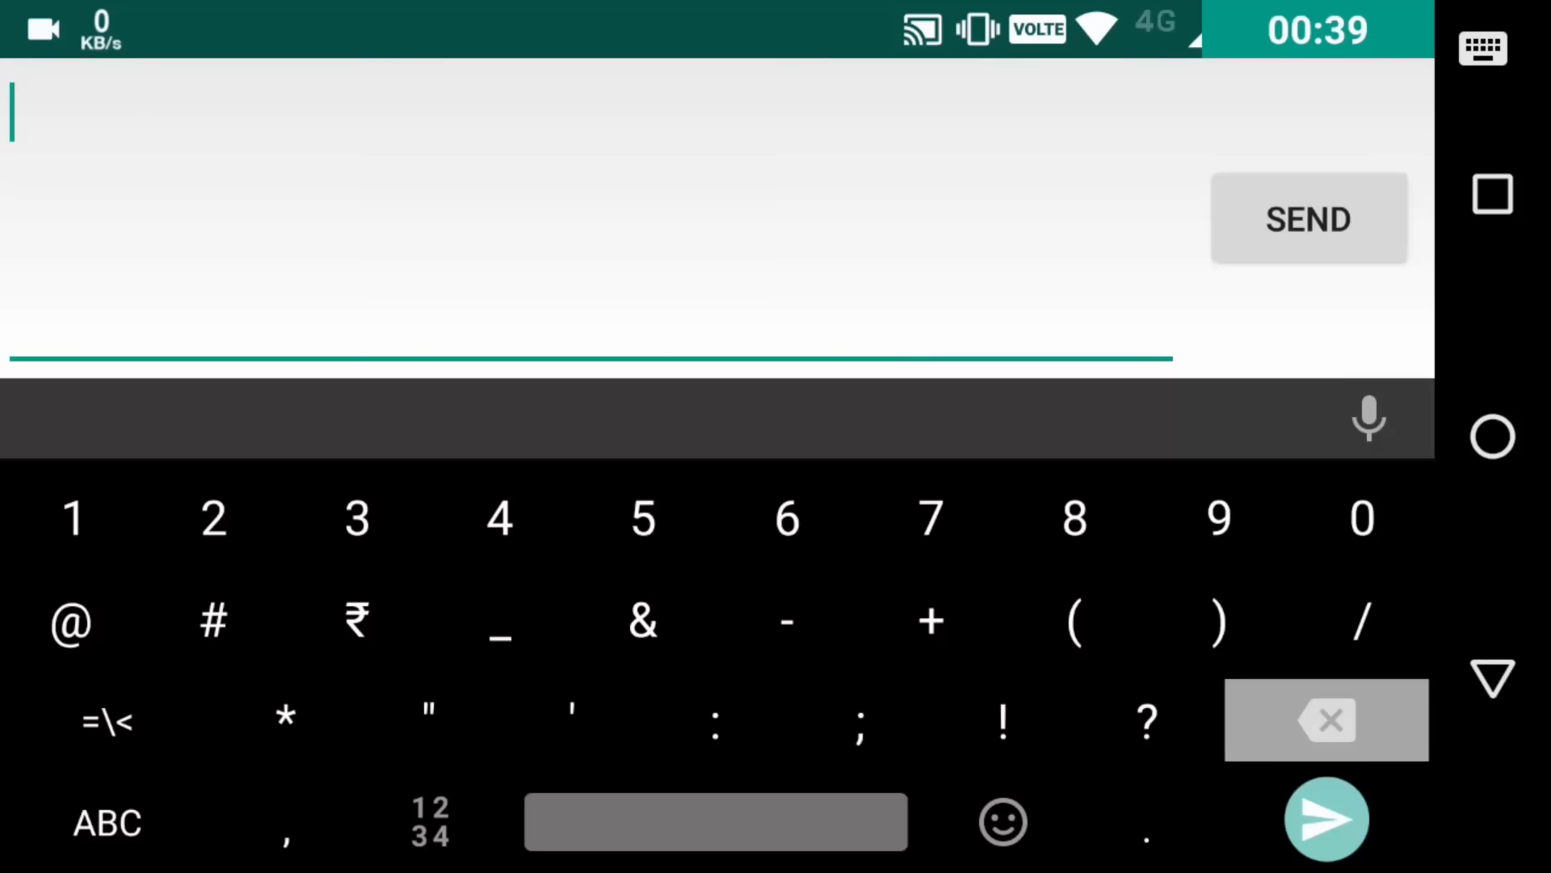
Draft ~I love you~ to preview strikethrough, then return to the chat screen.
{"action": "left_click", "coordinate": [105, 821]}
{"action": "type", "text": "~I love you"}
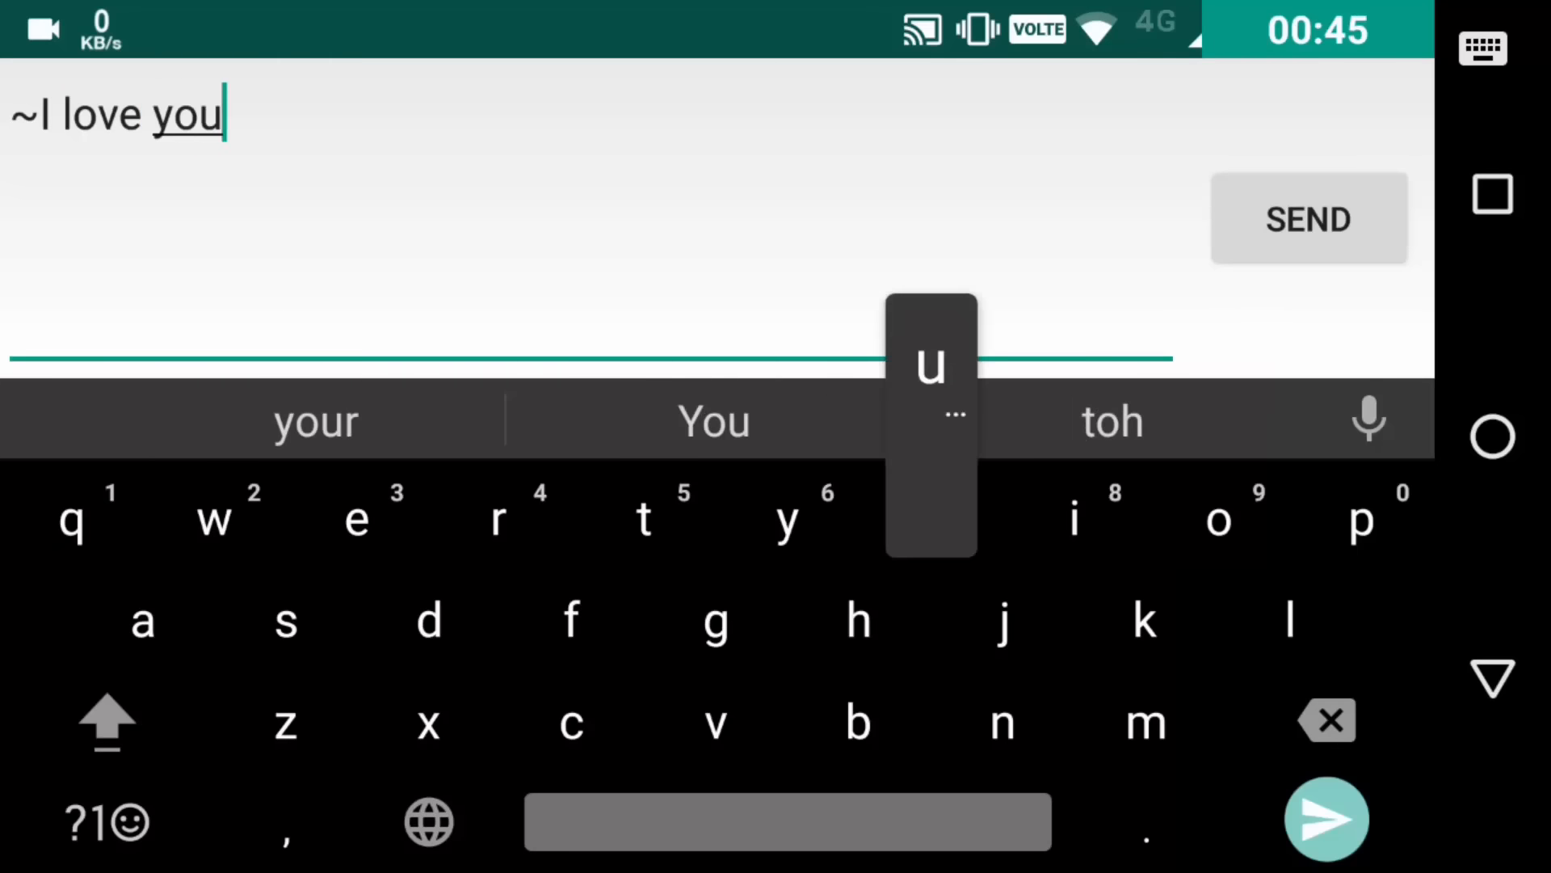
{"action": "left_click", "coordinate": [500, 515]}
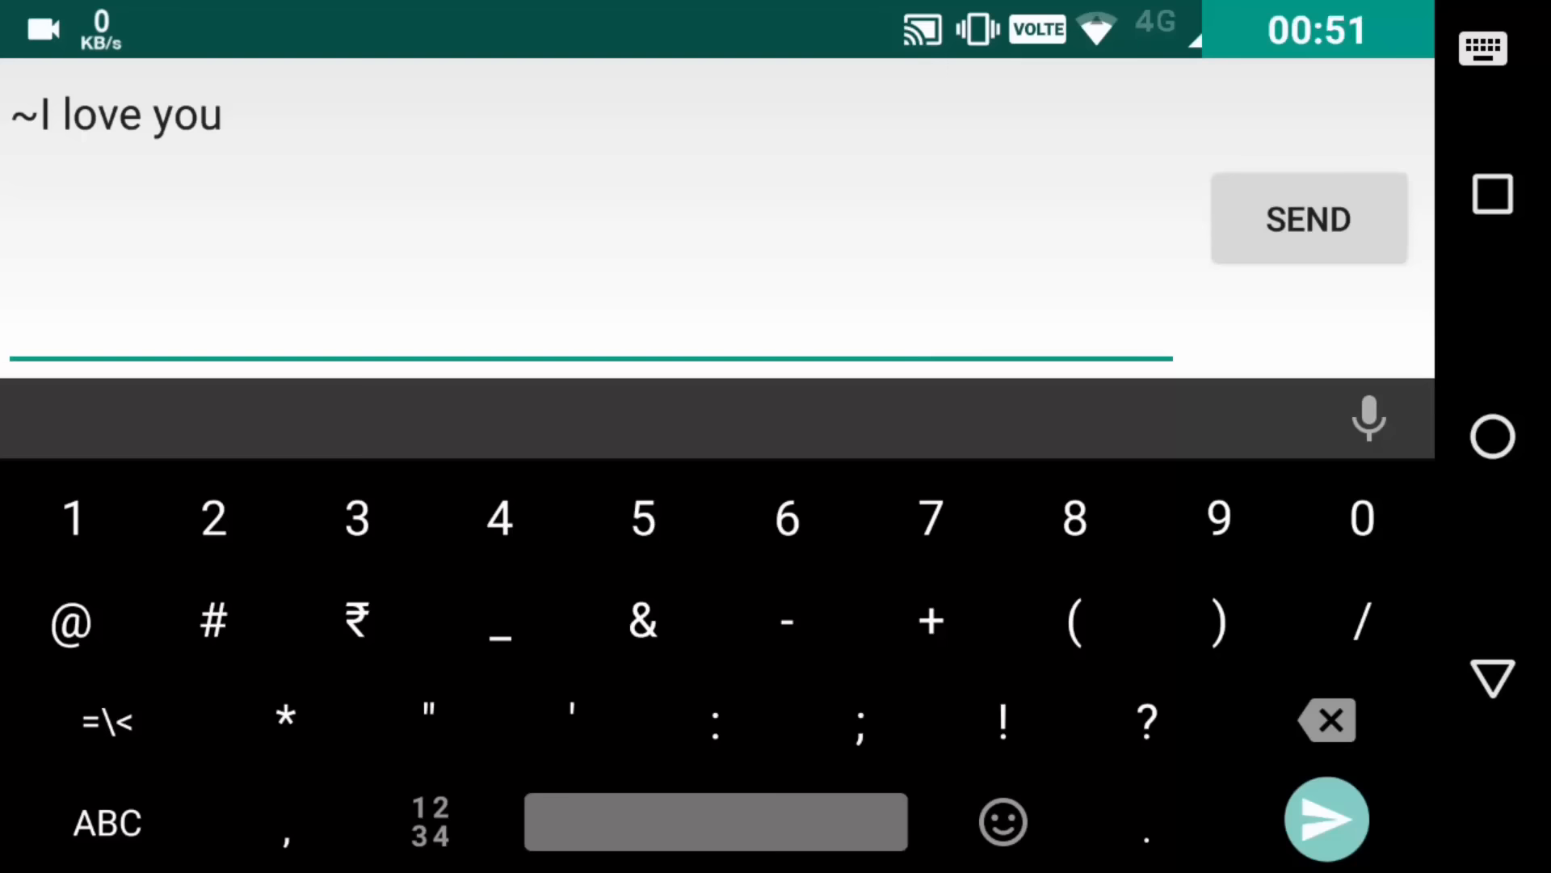
{"action": "left_click", "coordinate": [104, 720]}
{"action": "type", "text": "~"}
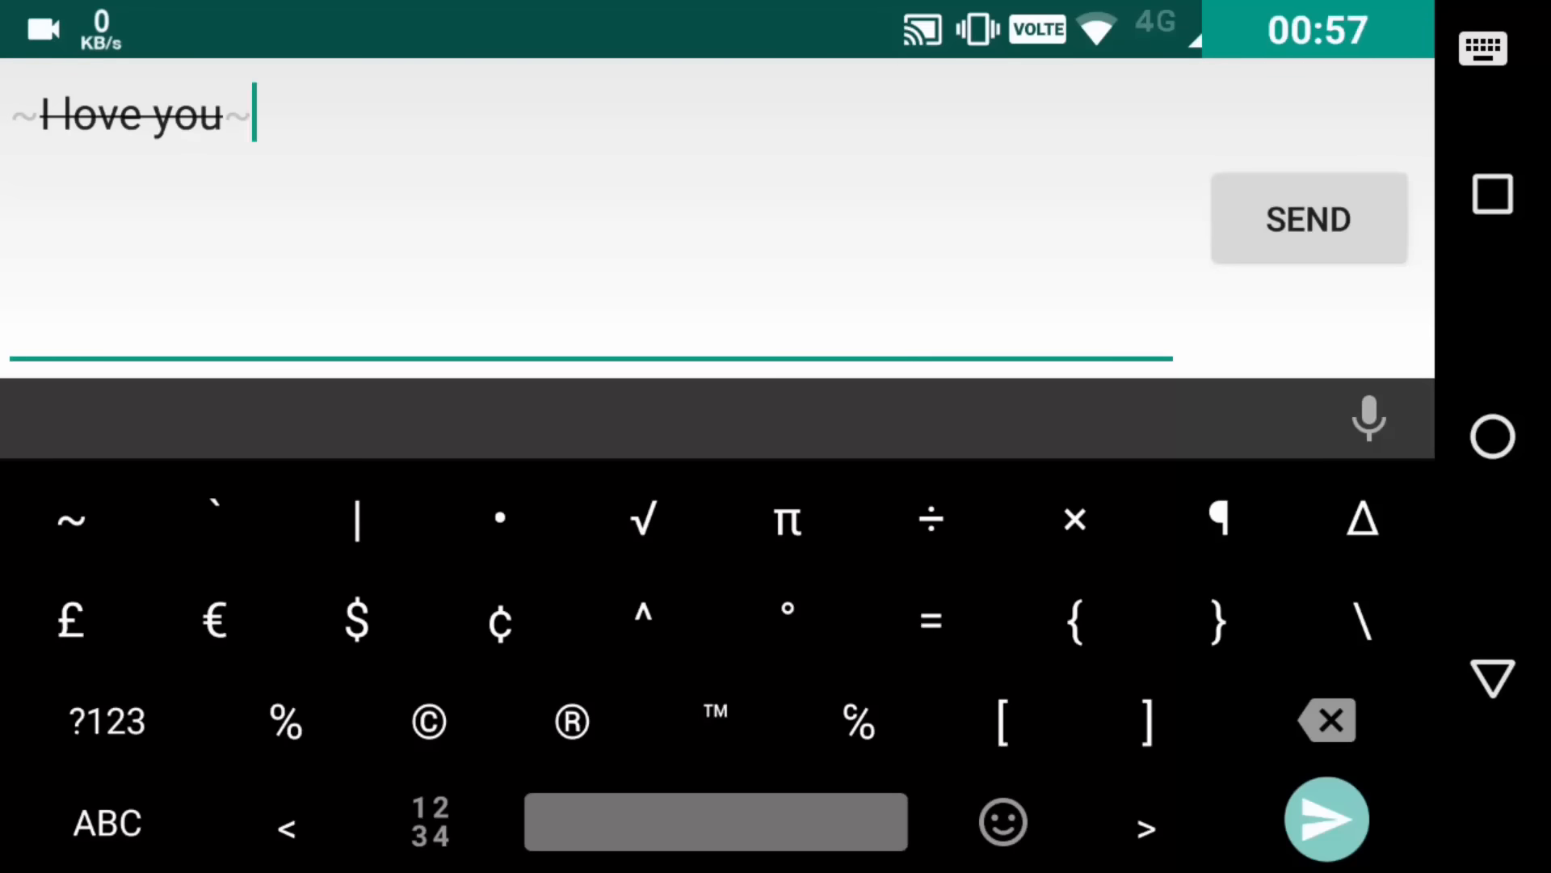
{"action": "left_click", "coordinate": [1309, 218]}
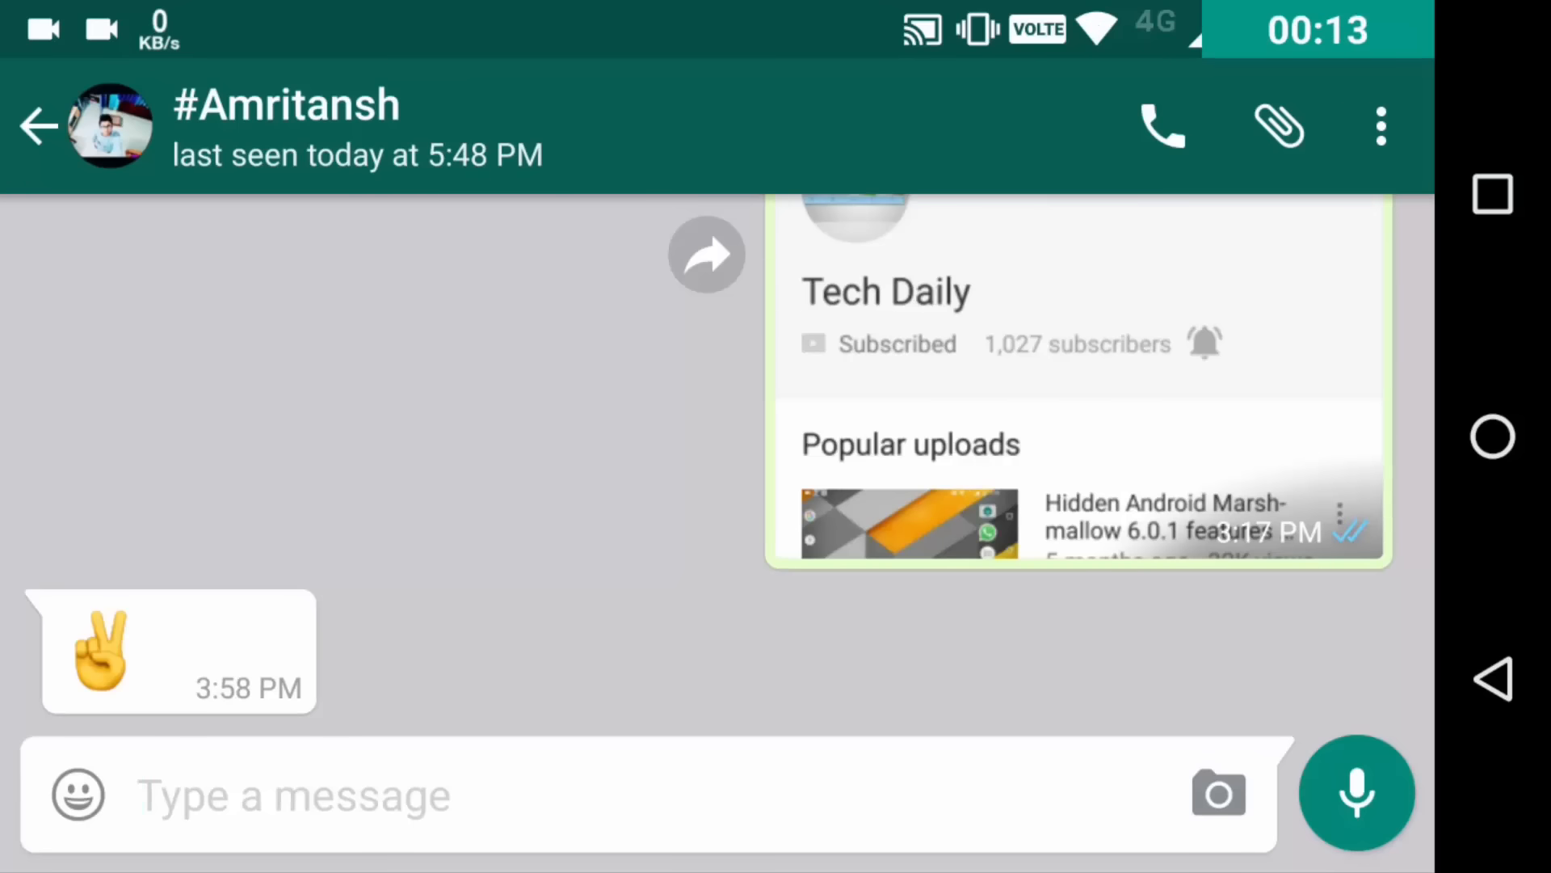
Quote-reply :) to the peace-sign emoji message in the #Amritansh chat.
{"action": "left_click", "coordinate": [97, 659]}
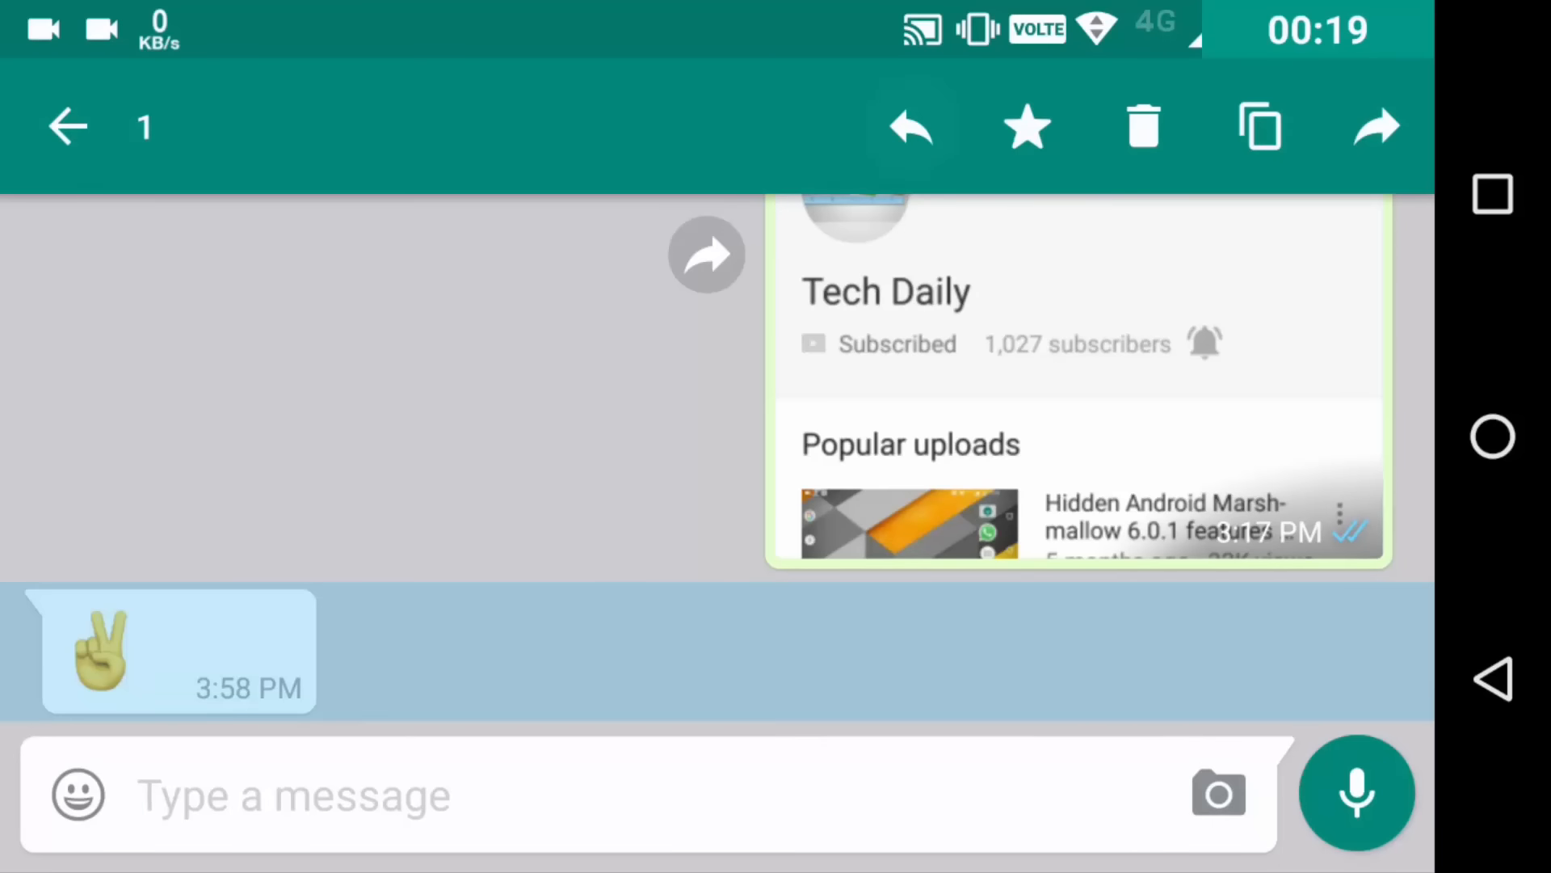
{"action": "left_click", "coordinate": [401, 795]}
{"action": "type", "text": ":)"}
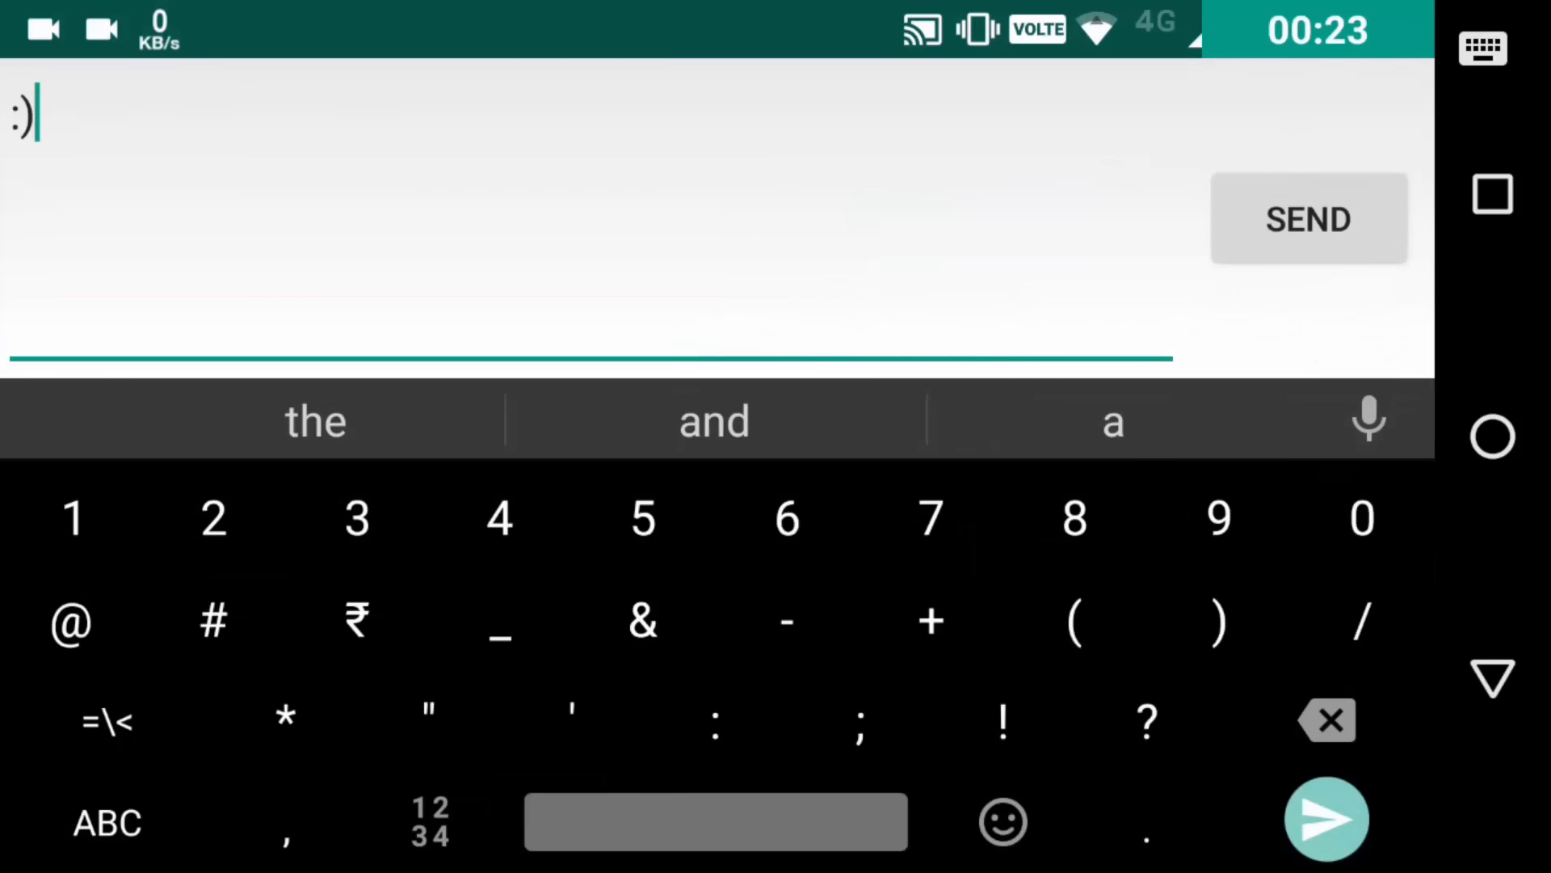
{"action": "left_click", "coordinate": [1309, 218]}
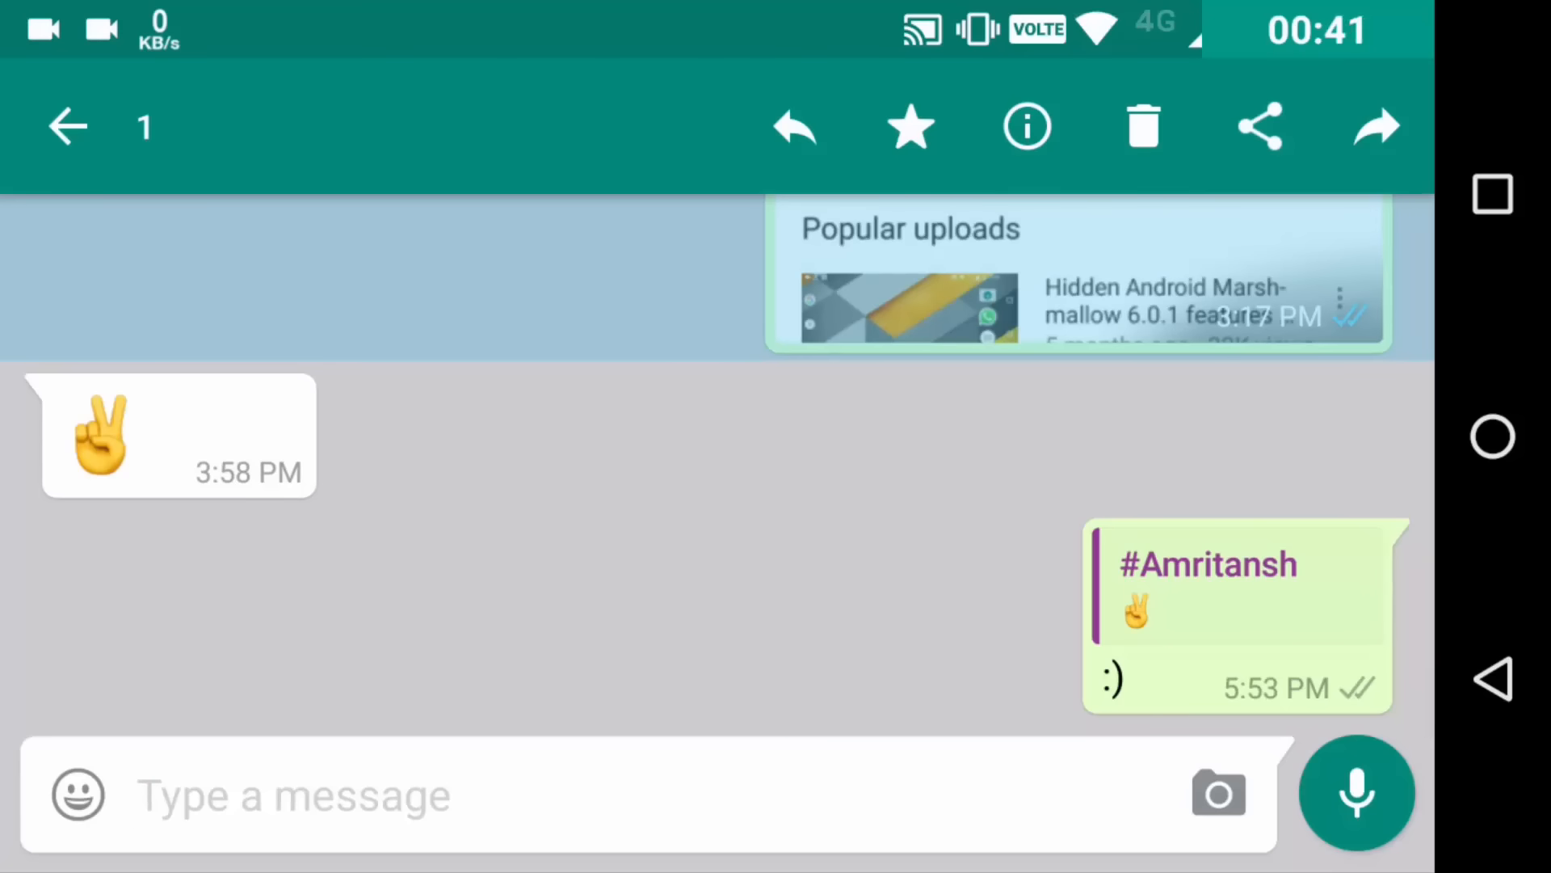
View delivery info of the shared Tech Daily message, then reach the menu with WhatsApp Web.
{"action": "left_click", "coordinate": [1026, 126]}
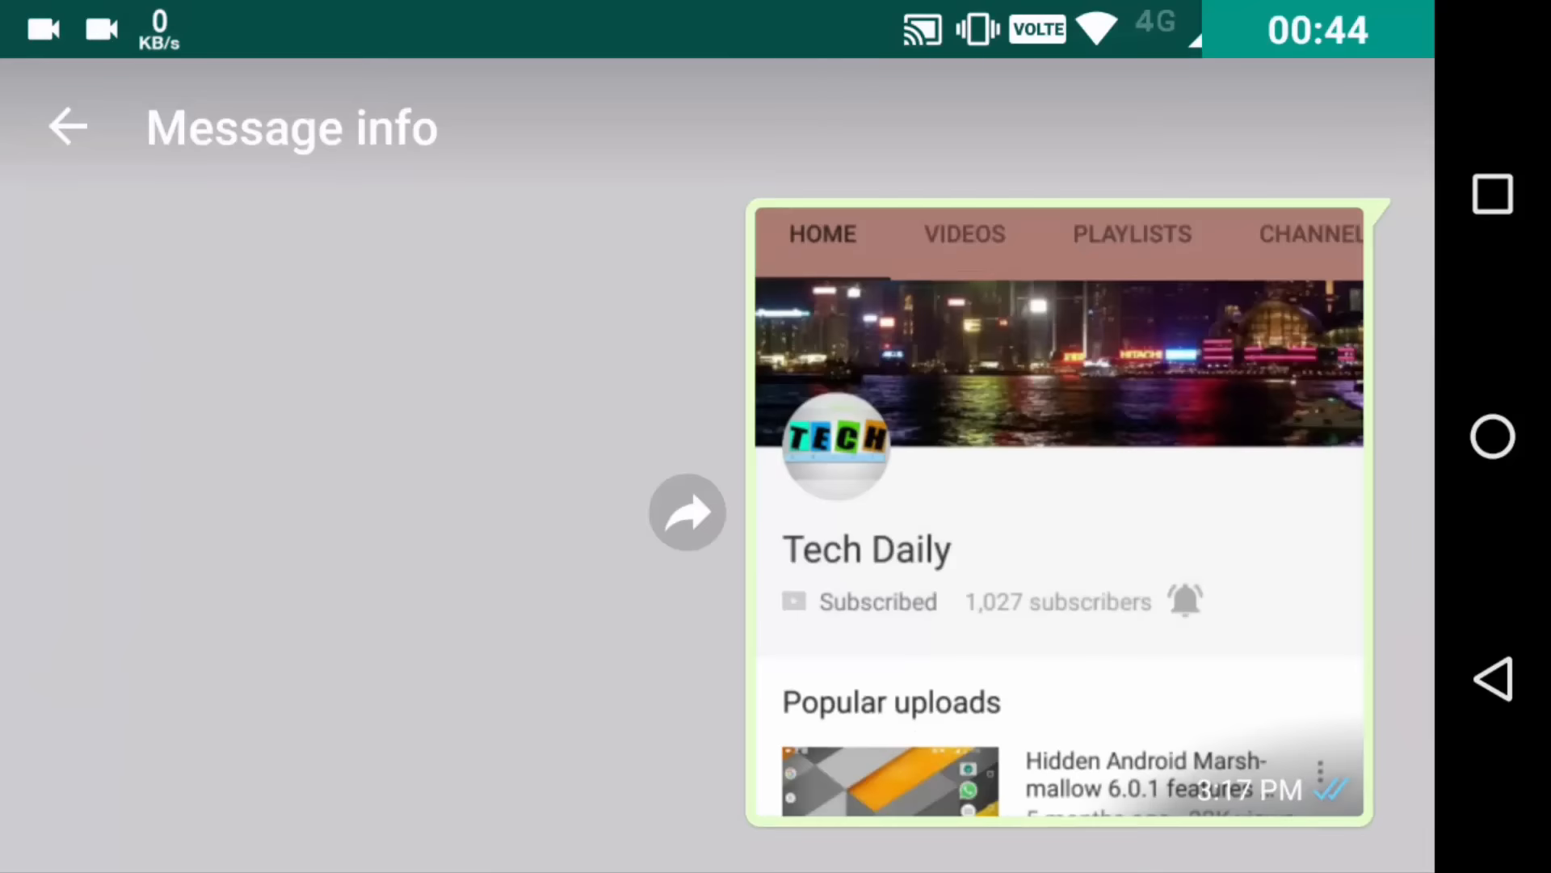
{"action": "scroll", "scroll_direction": "down", "scroll_amount": 3}
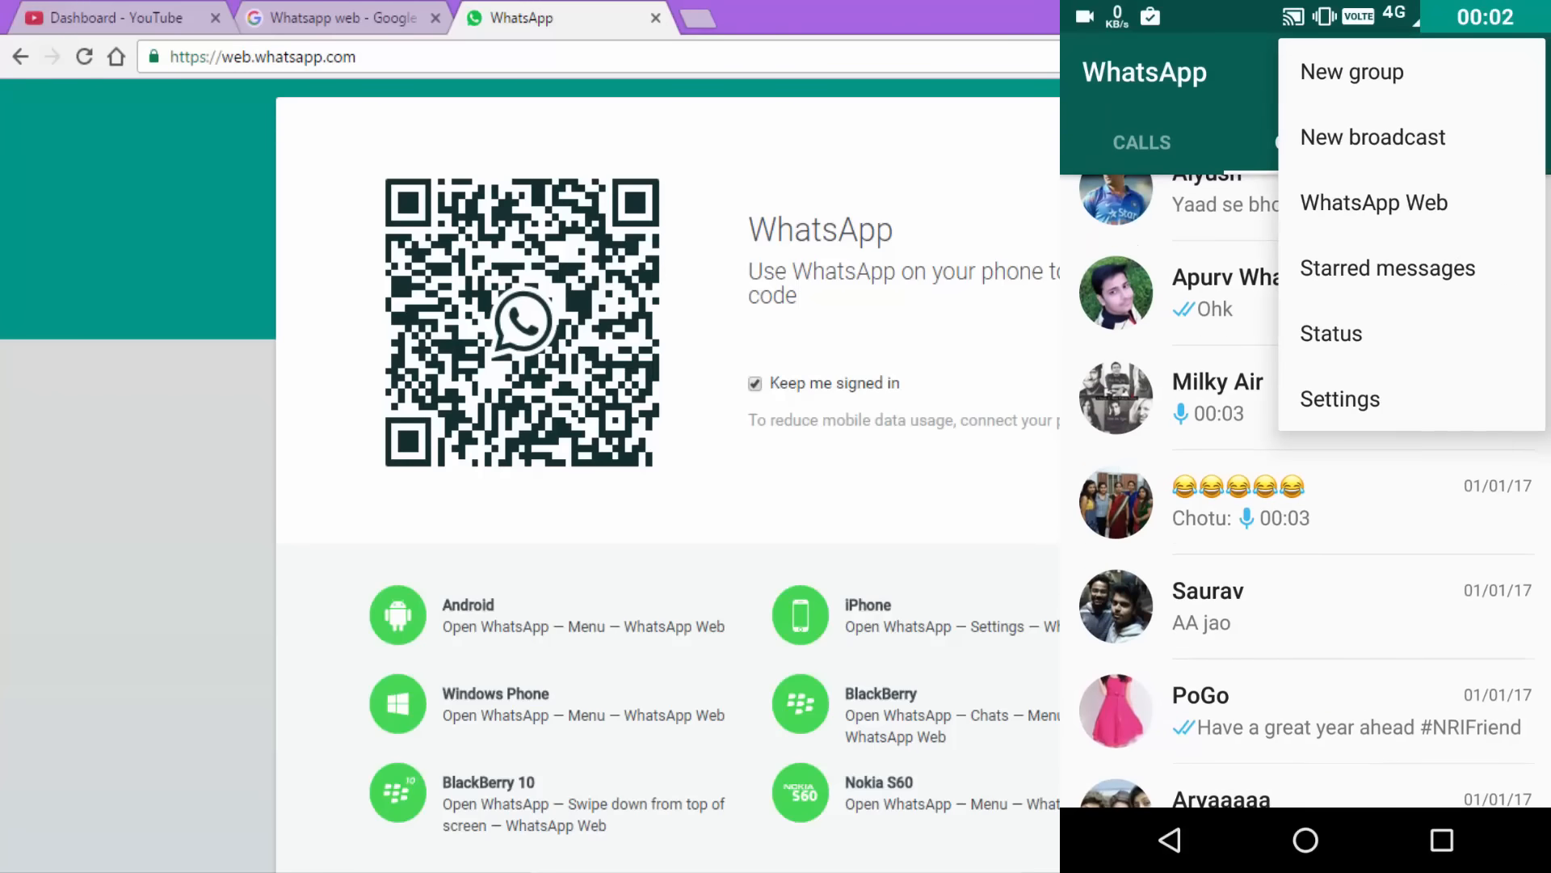
Link WhatsApp Web by scanning the QR code, then show the profile and status panel.
{"action": "left_click", "coordinate": [1374, 204]}
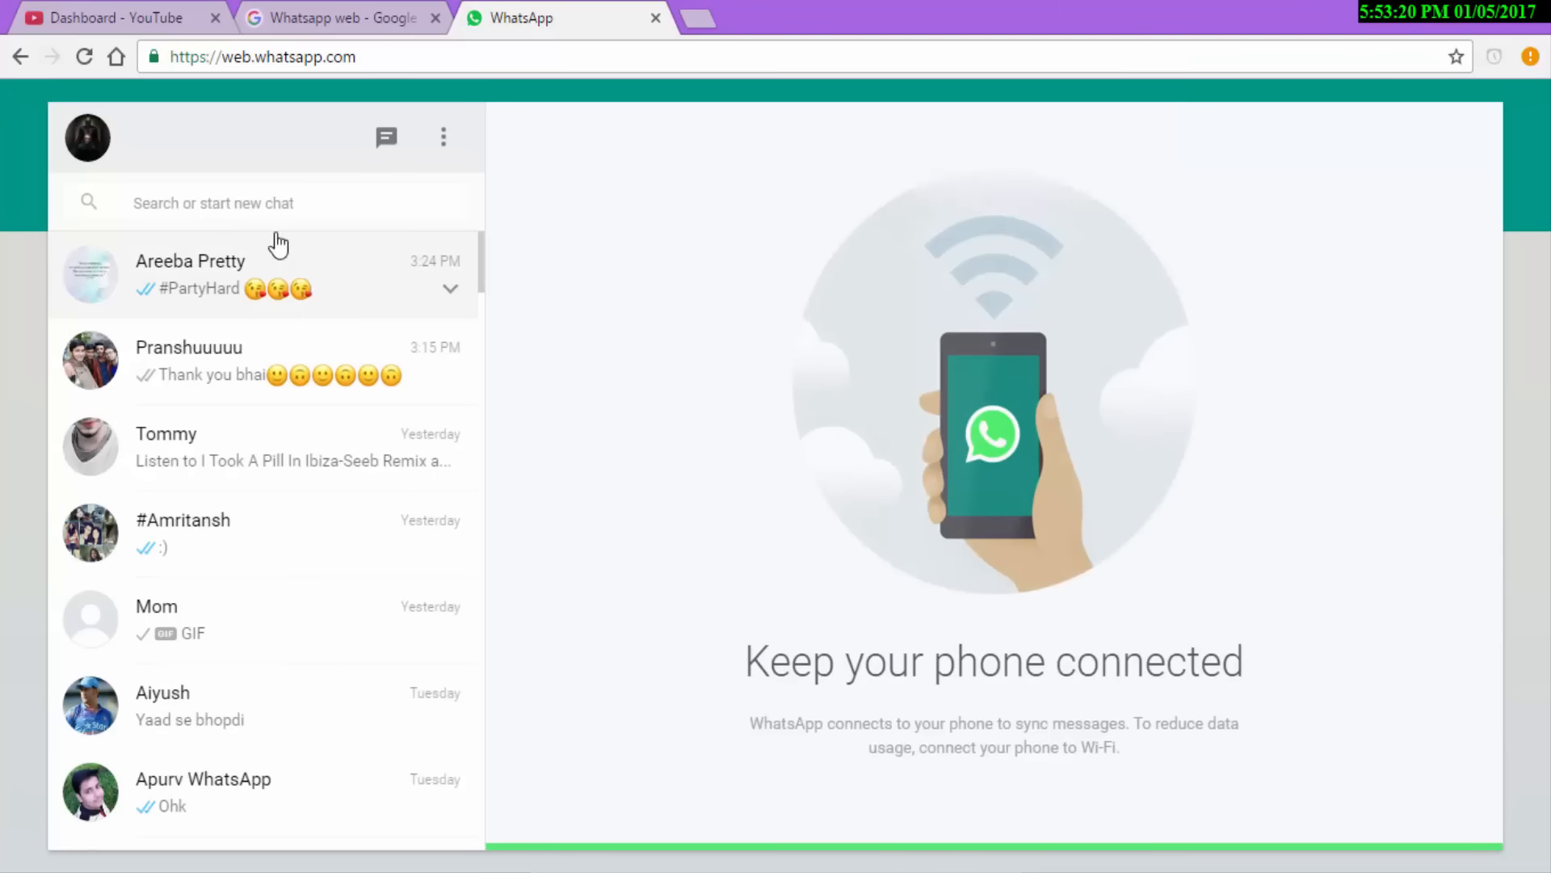
{"action": "left_click", "coordinate": [86, 136]}
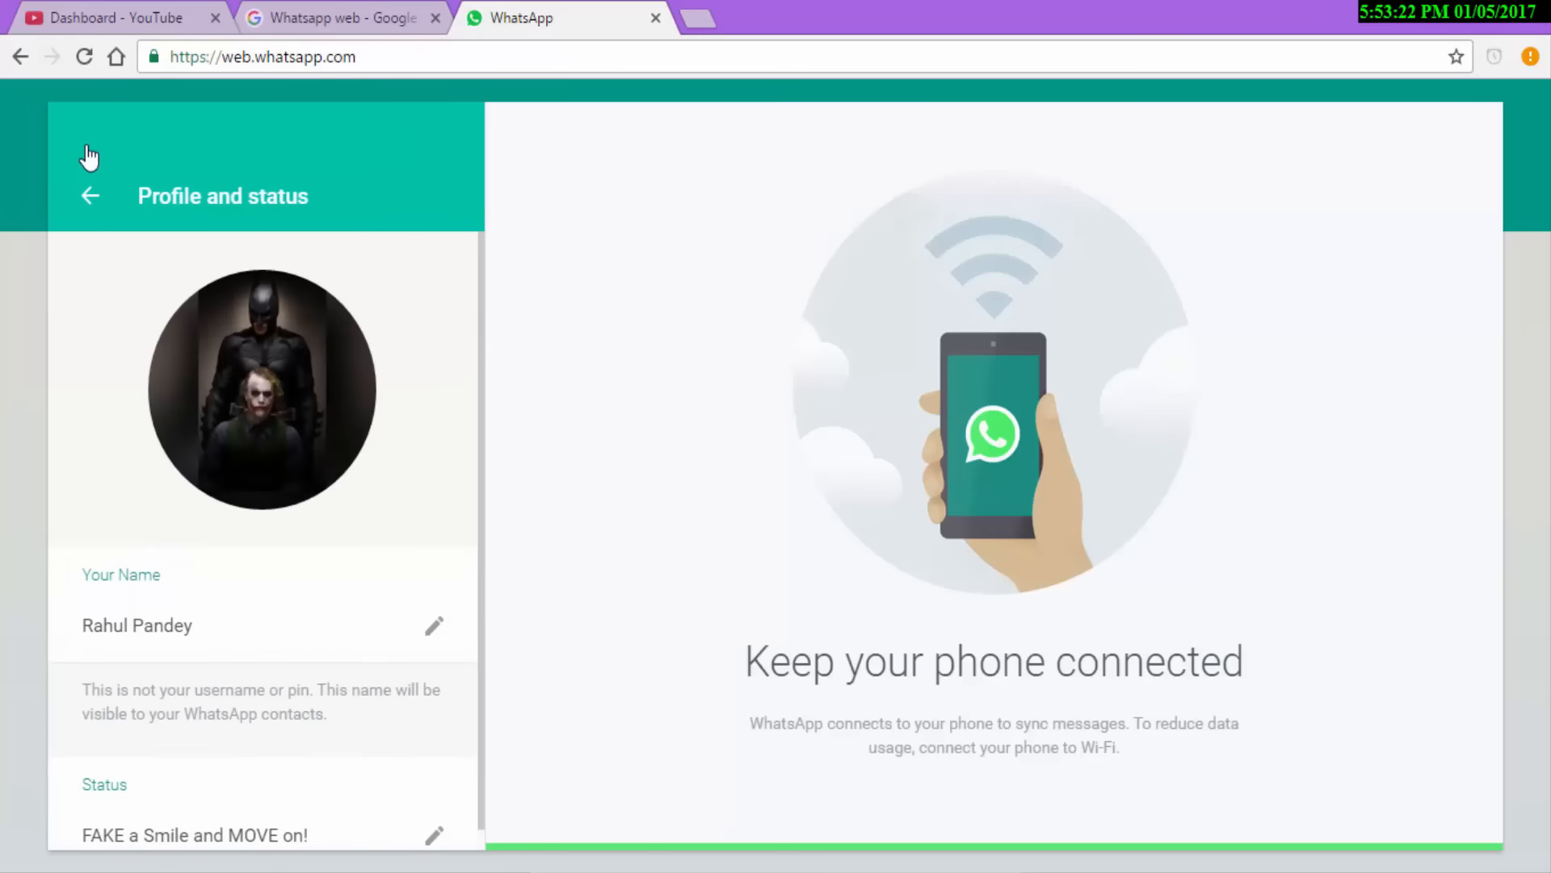
{"action": "mouse_move", "coordinate": [362, 312]}
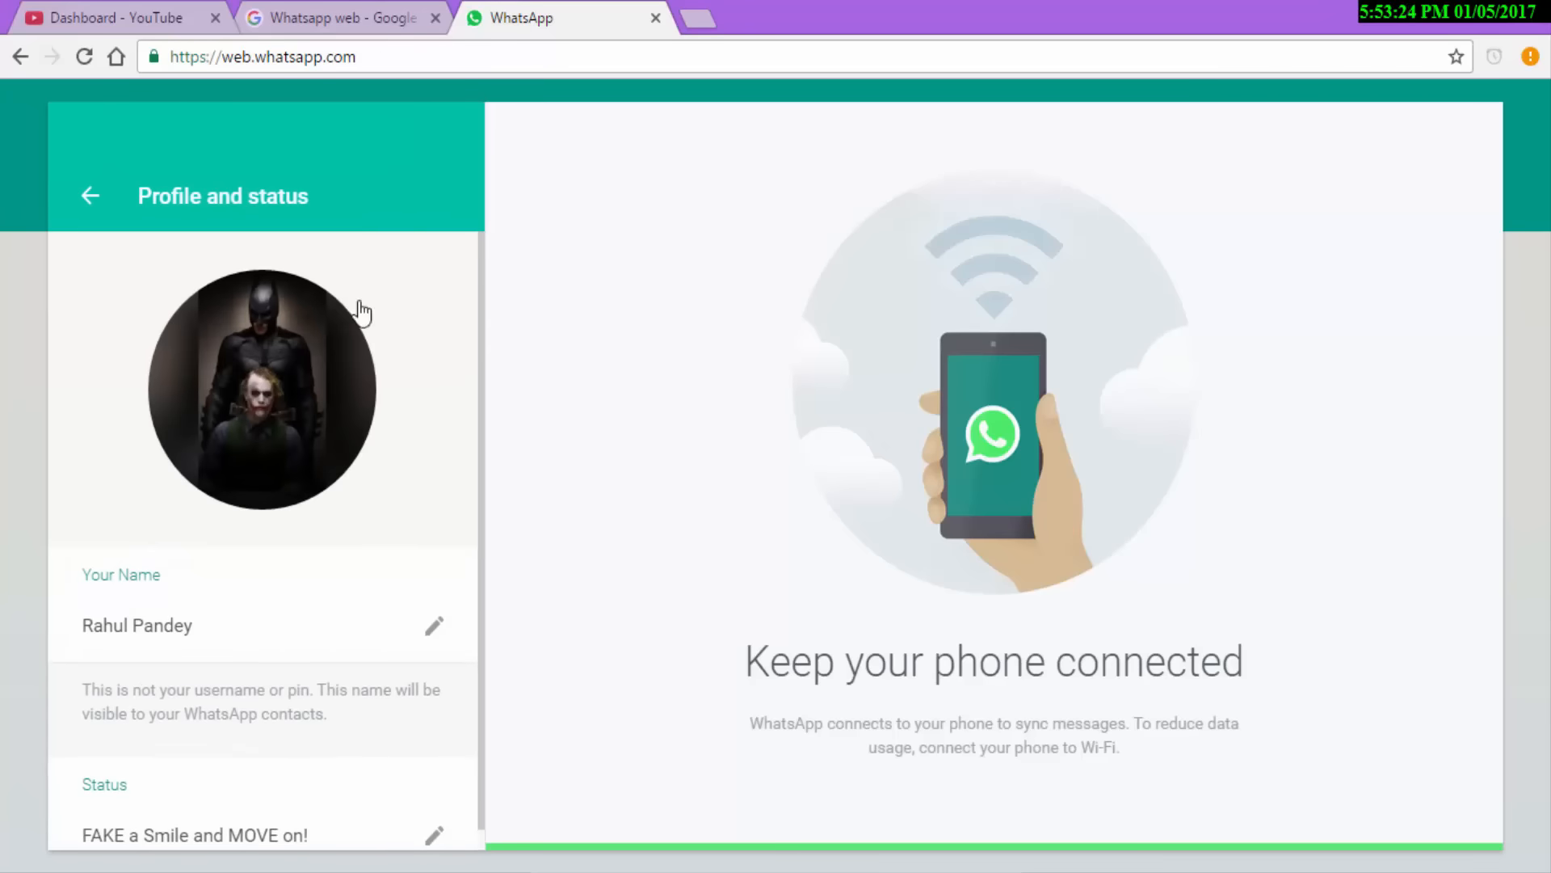
{"action": "mouse_move", "coordinate": [811, 454]}
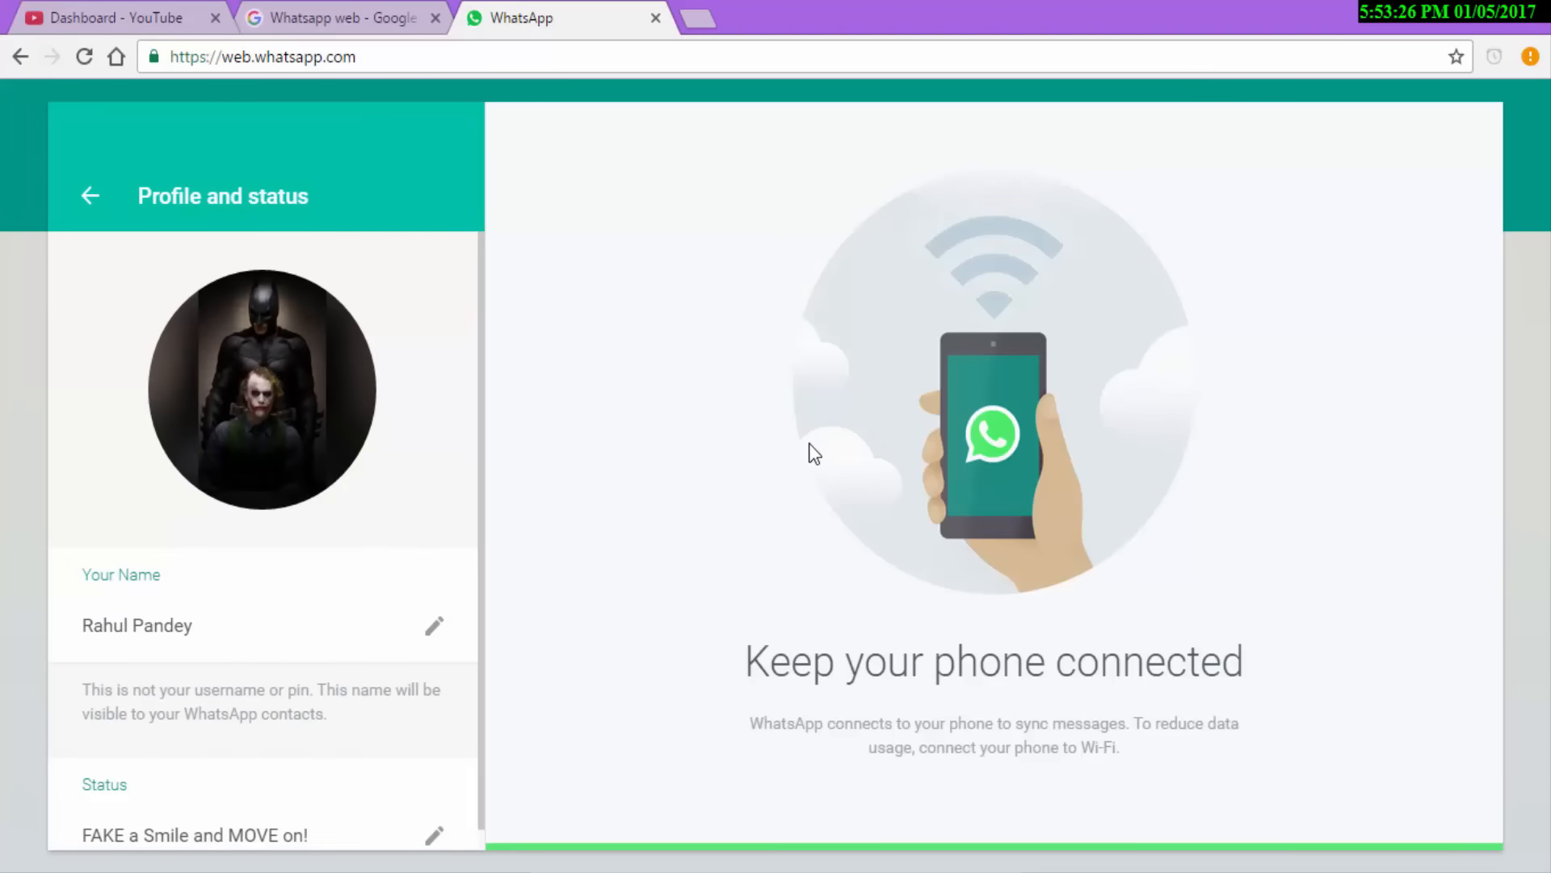